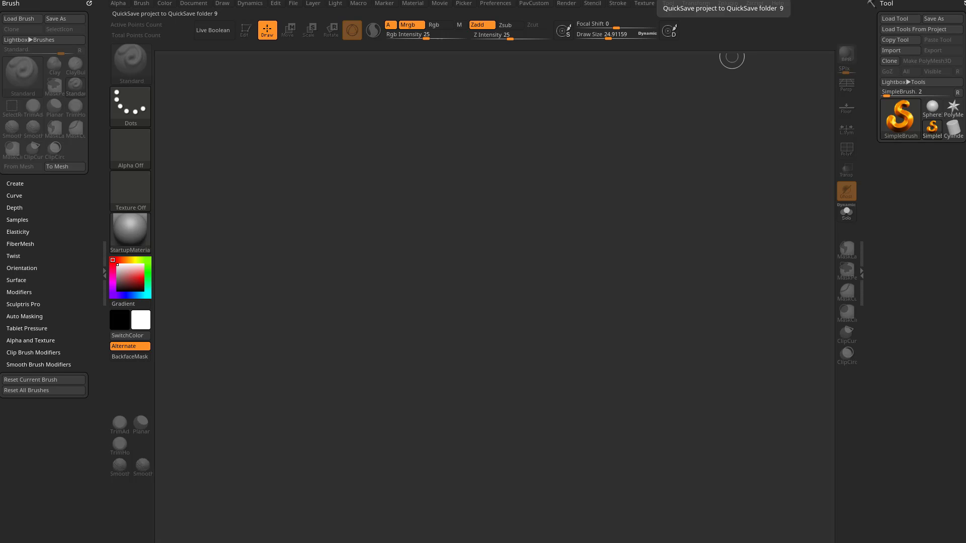
{"action": "mouse_move", "coordinate": [525, 240]}
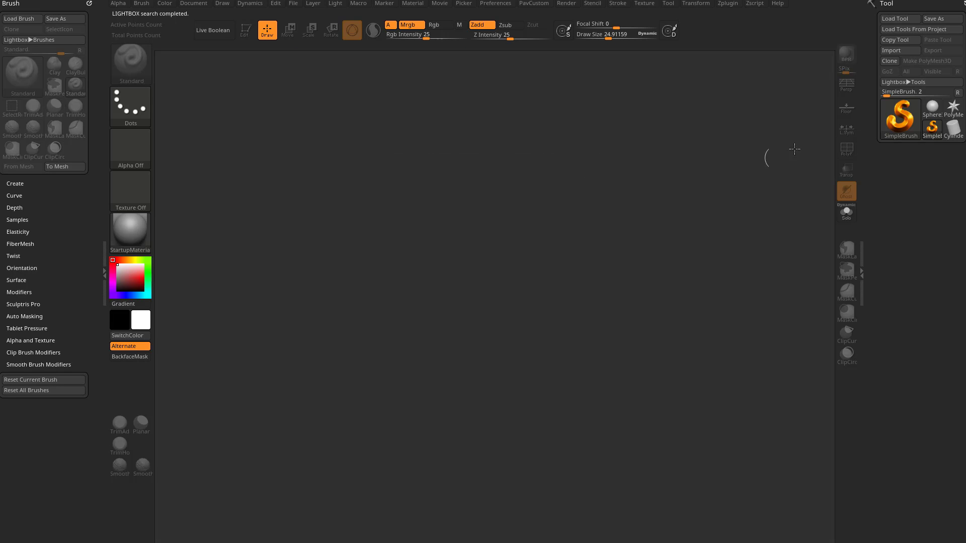
Load the scarab tool from LightBox, draw it on the canvas and enter Edit mode
{"action": "left_click", "coordinate": [899, 18]}
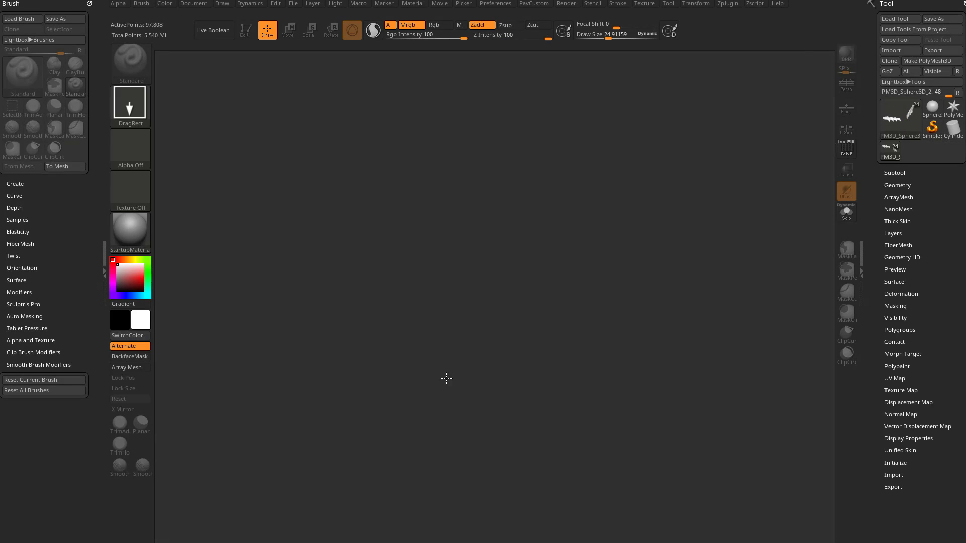
{"action": "left_click", "coordinate": [245, 29]}
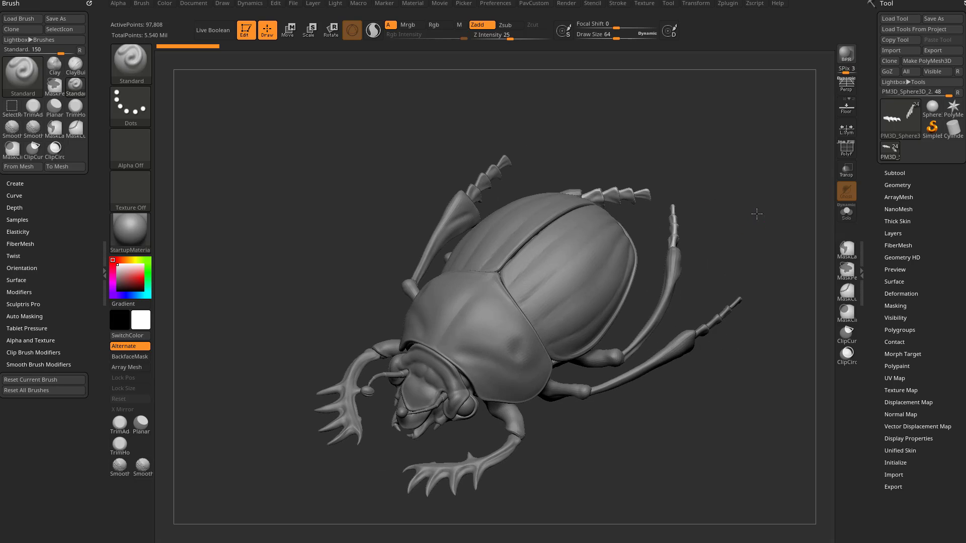
{"action": "left_click", "coordinate": [846, 89]}
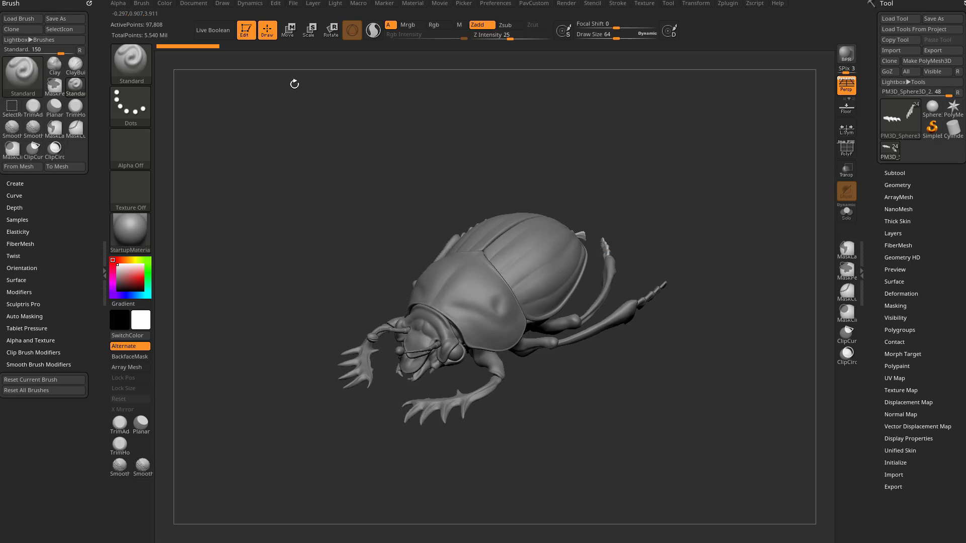
Show the ZBrush Compositor plugin options and rotate the scarab to a top view
{"action": "left_click", "coordinate": [727, 3]}
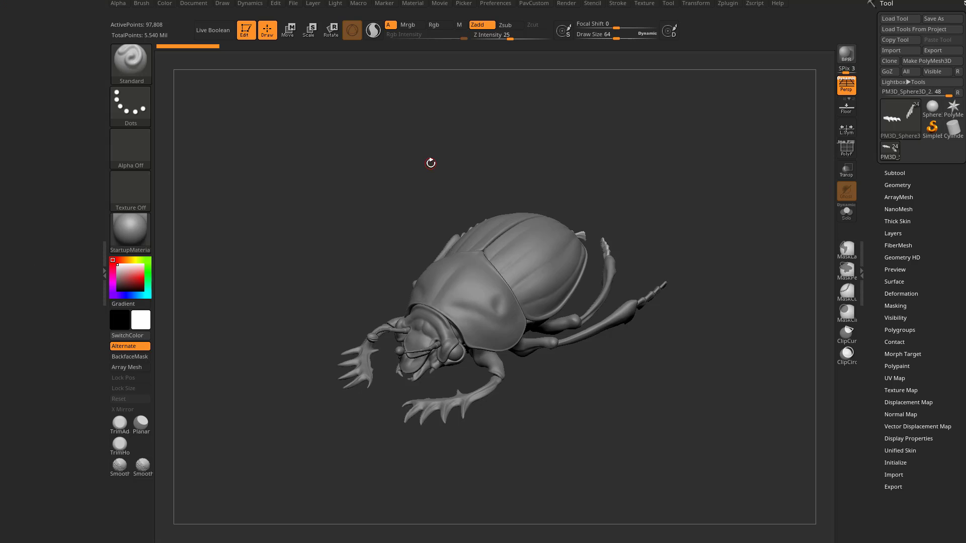
{"action": "left_click", "coordinate": [727, 3]}
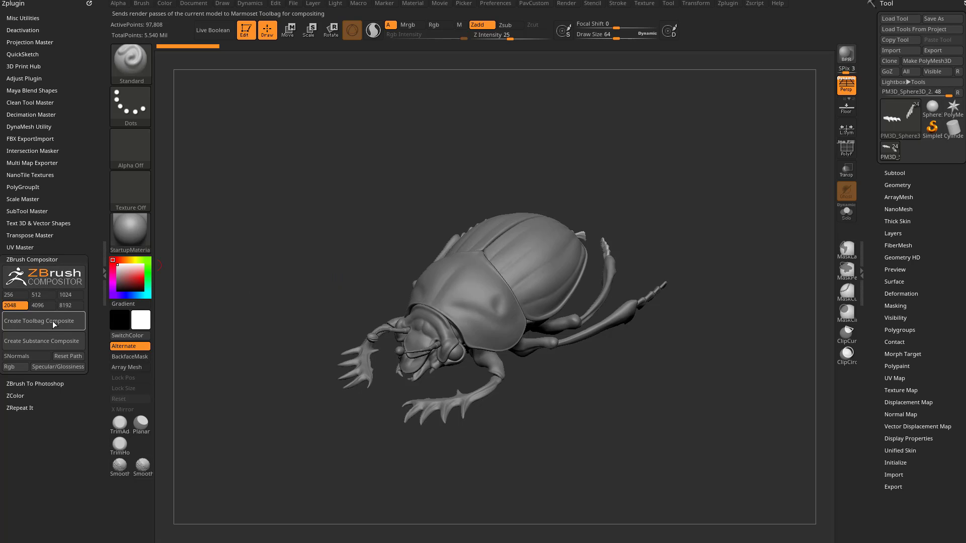
{"action": "mouse_move", "coordinate": [70, 338]}
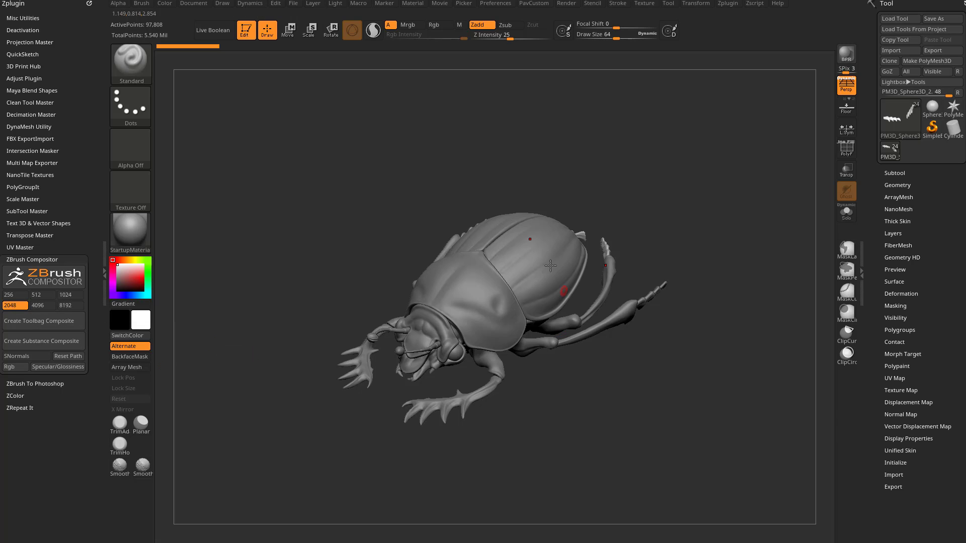
{"action": "left_click", "coordinate": [70, 305]}
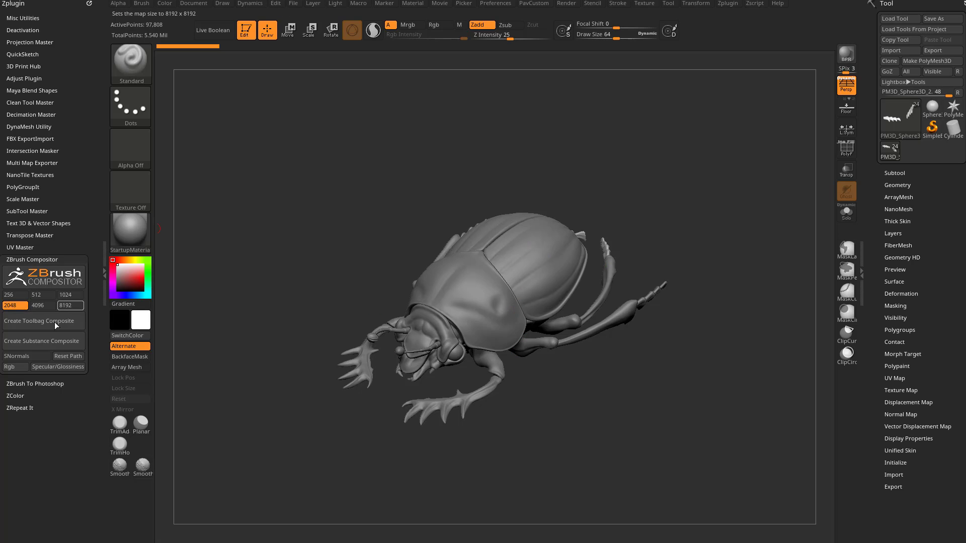
{"action": "mouse_move", "coordinate": [42, 341]}
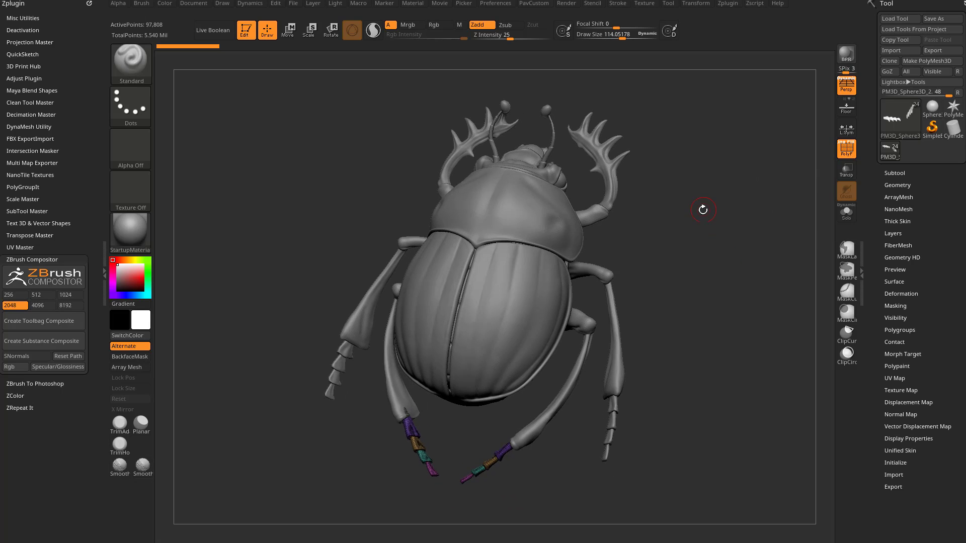
{"action": "mouse_move", "coordinate": [846, 149]}
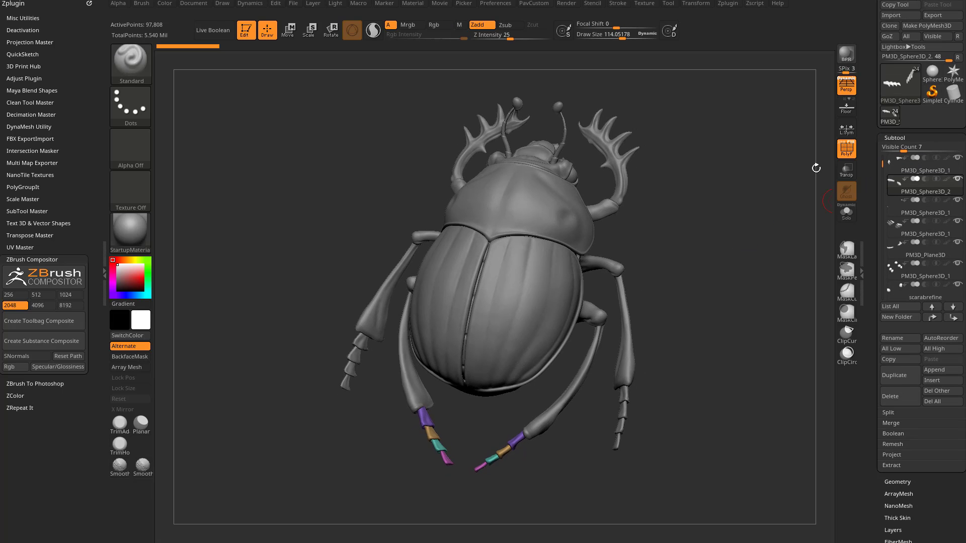
Cycle through the wing shell, antler and front-leg subtools and clear masks on all via Clean Tool Master
{"action": "left_click", "coordinate": [923, 287]}
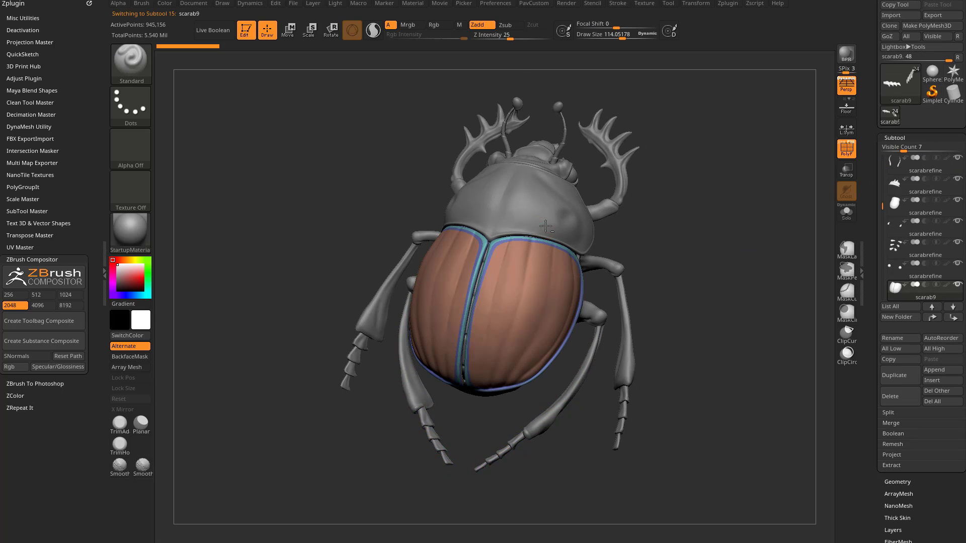
{"action": "left_click", "coordinate": [924, 191]}
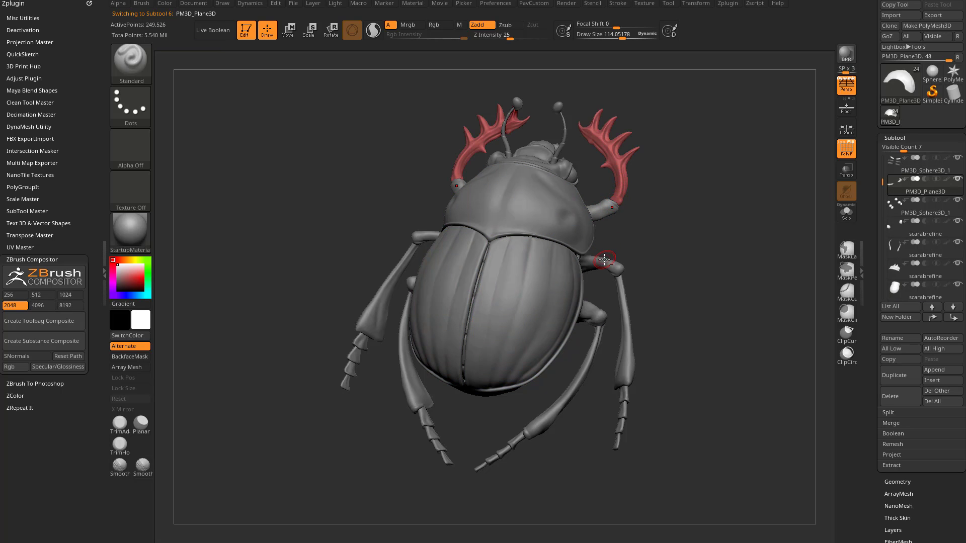
{"action": "left_click", "coordinate": [924, 171]}
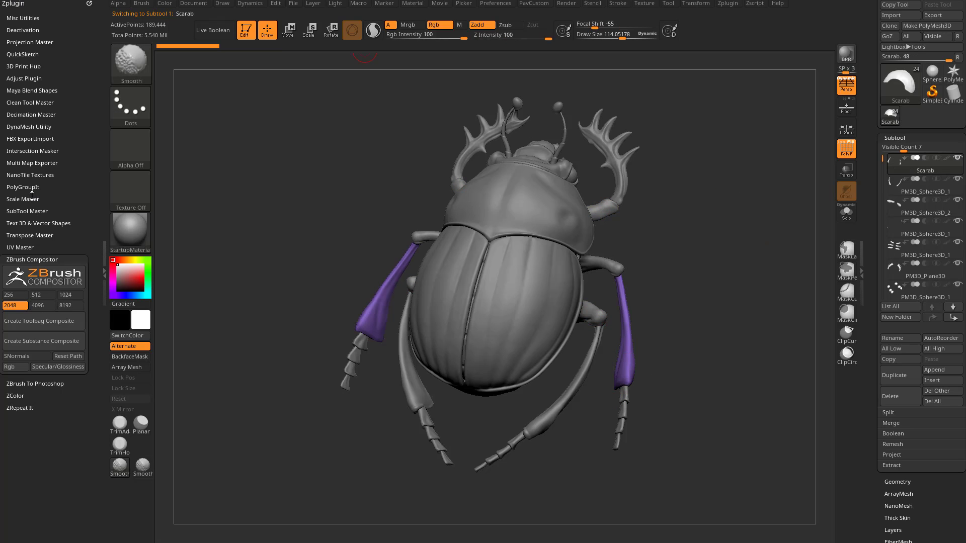
{"action": "left_click", "coordinate": [29, 103]}
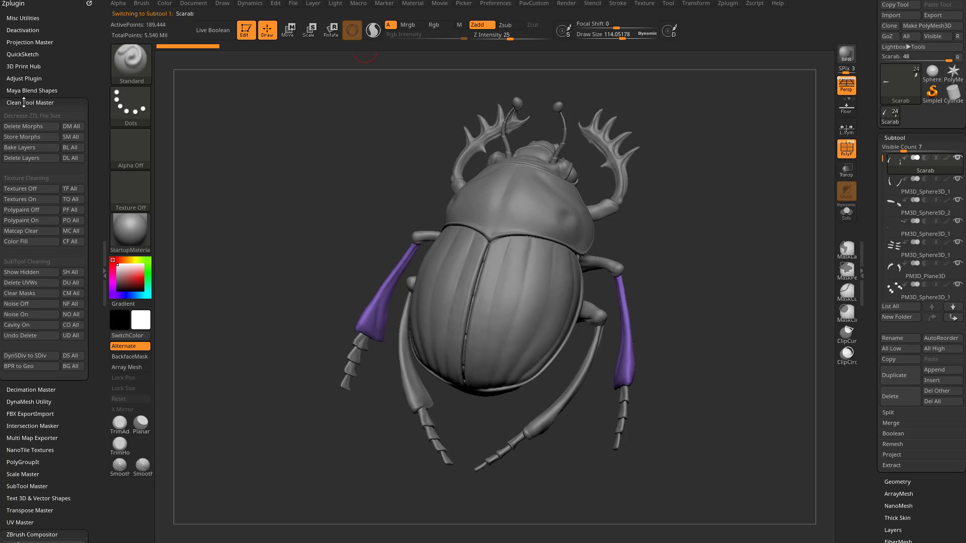
{"action": "mouse_move", "coordinate": [71, 293]}
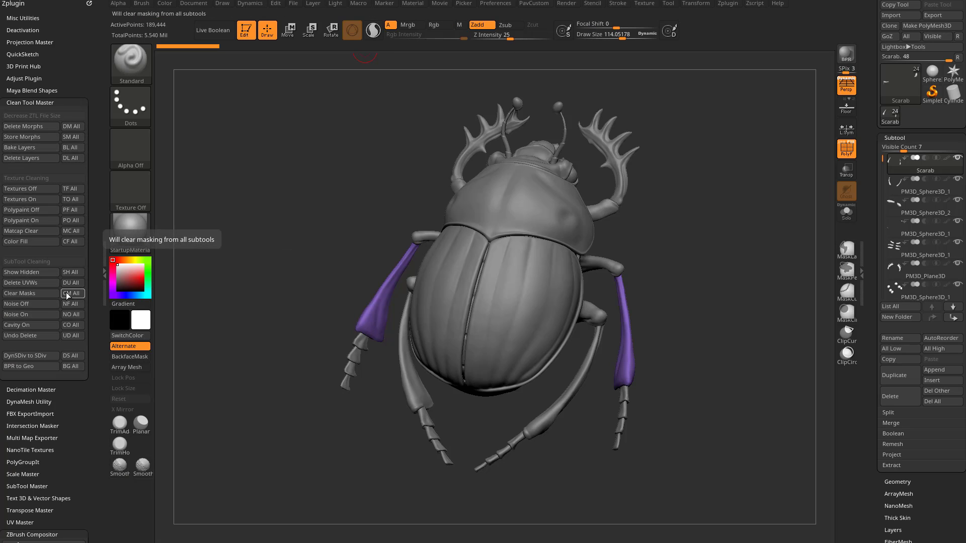
{"action": "left_click", "coordinate": [72, 292]}
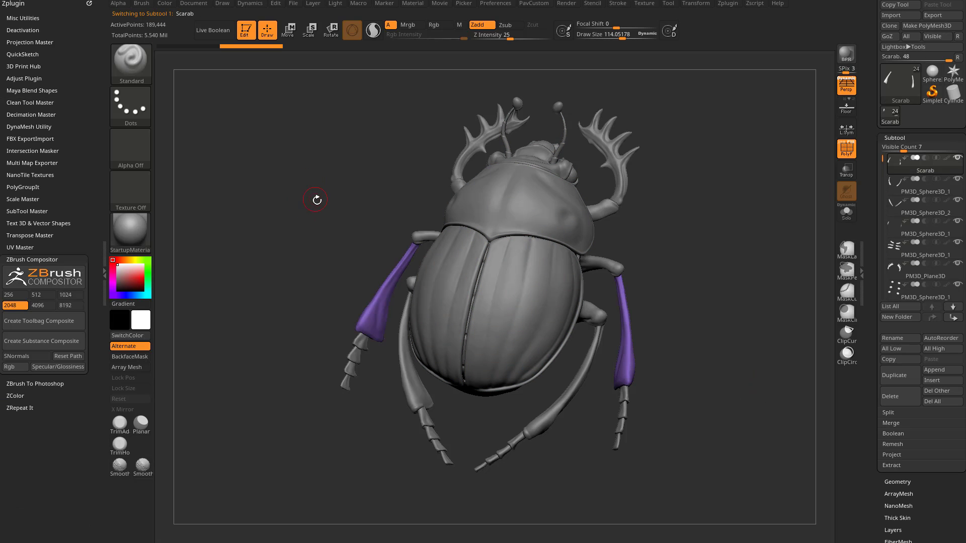
{"action": "mouse_move", "coordinate": [689, 241]}
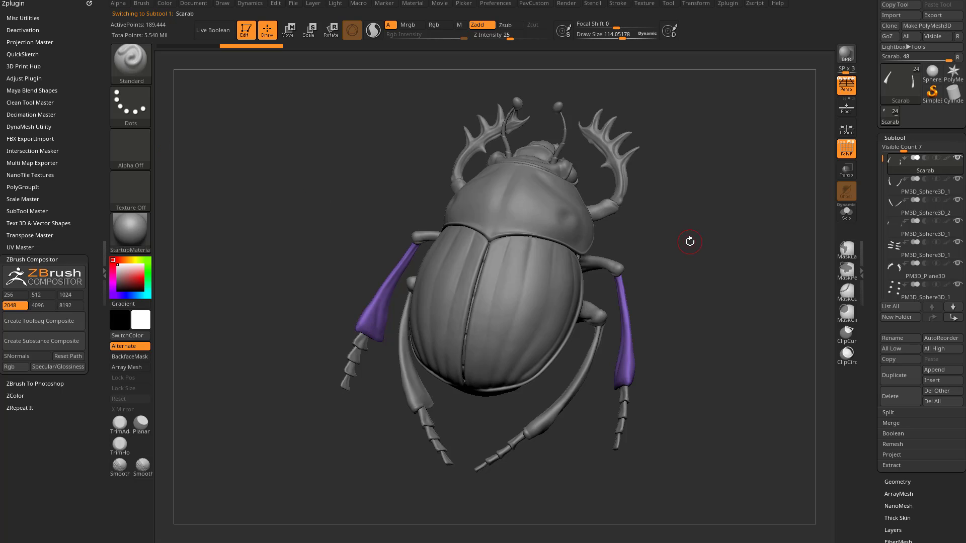
{"action": "mouse_move", "coordinate": [534, 274]}
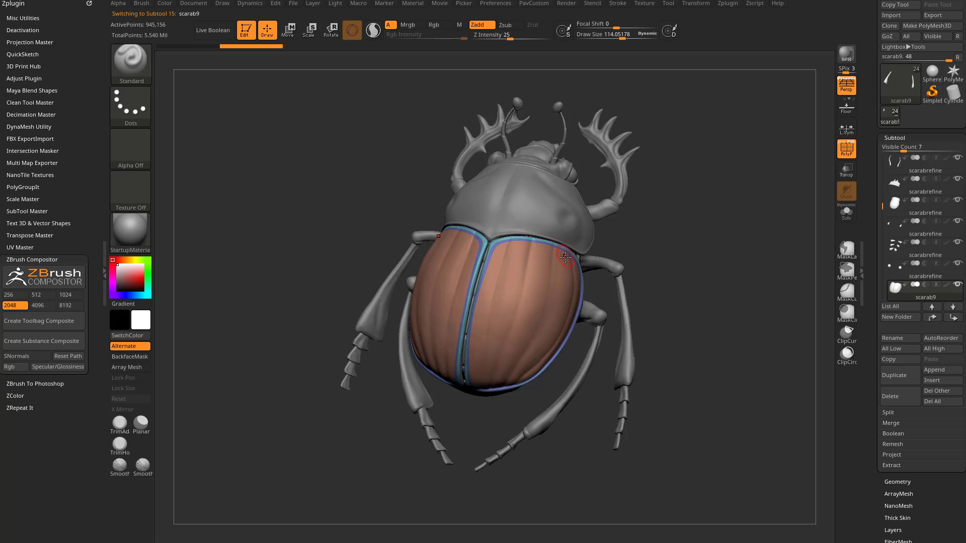
{"action": "mouse_move", "coordinate": [545, 290]}
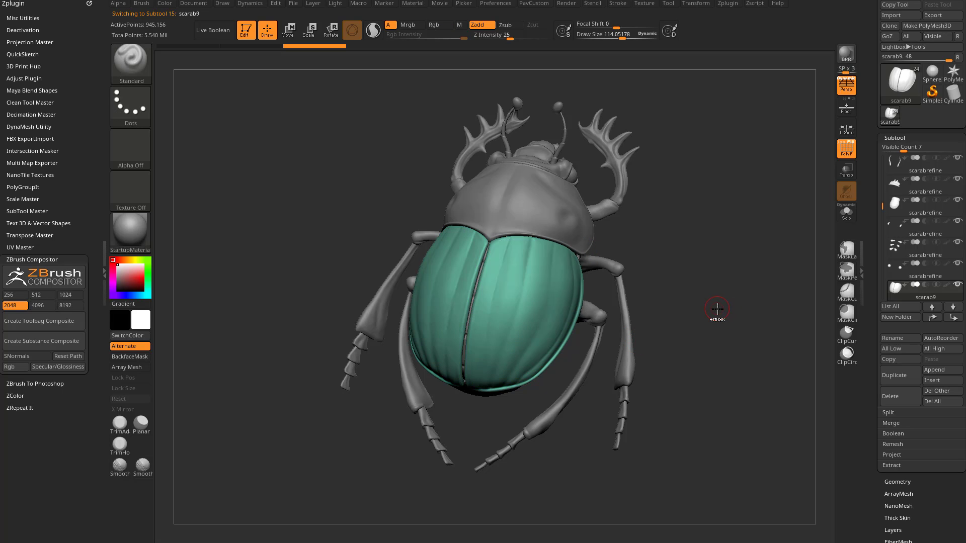
{"action": "mouse_move", "coordinate": [643, 326]}
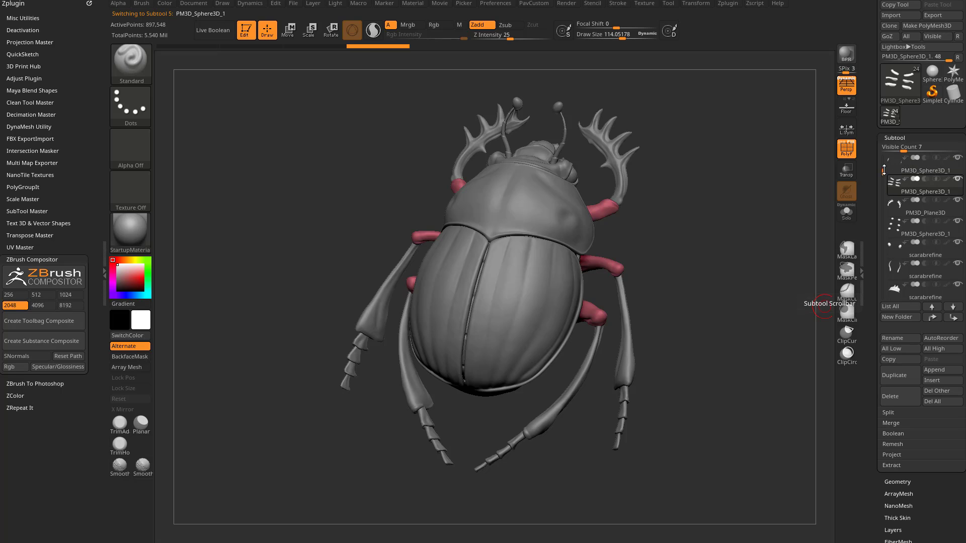
{"action": "left_click", "coordinate": [953, 308]}
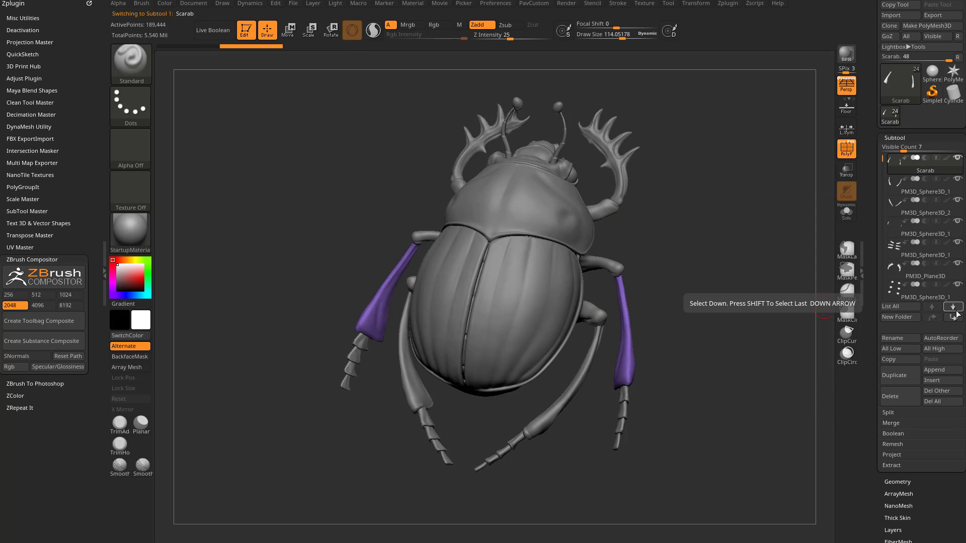
{"action": "left_click", "coordinate": [952, 311]}
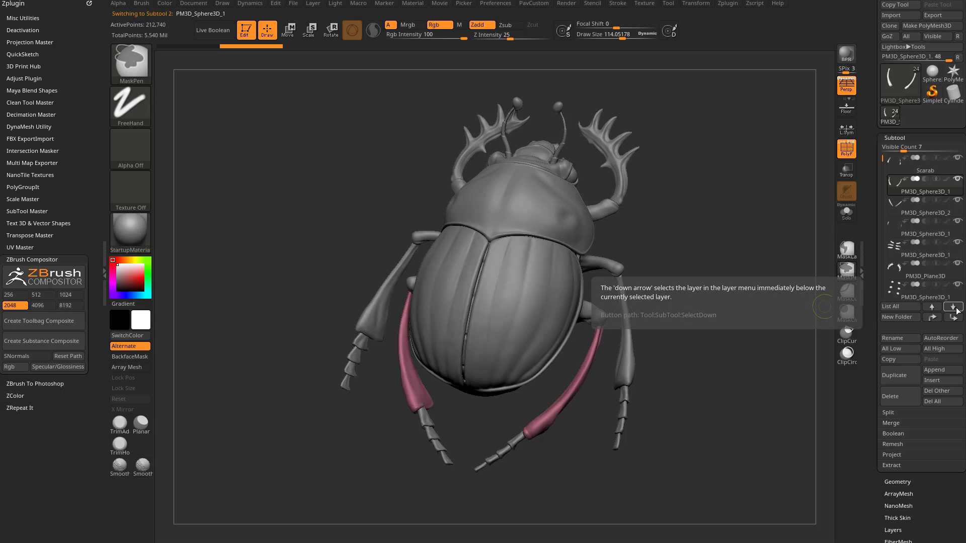
{"action": "left_click", "coordinate": [953, 308]}
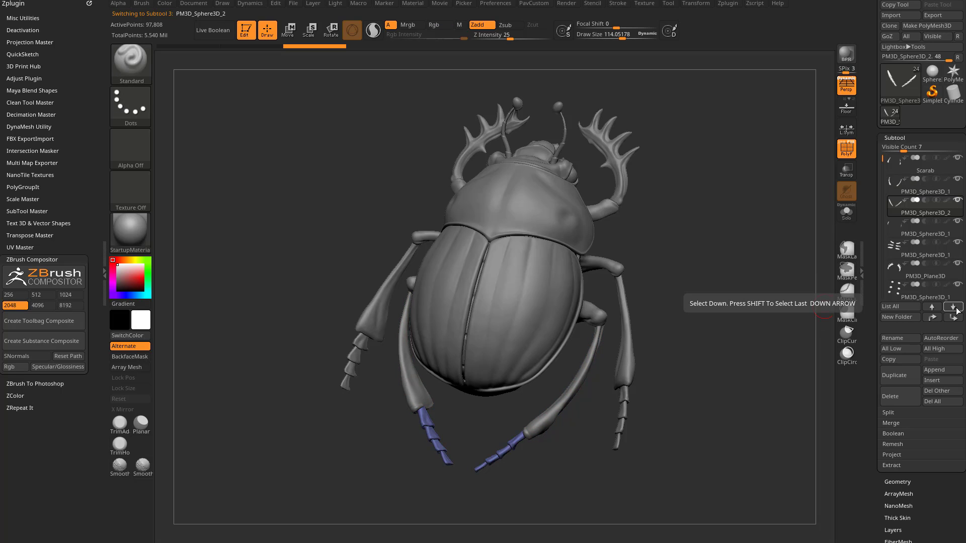
{"action": "left_click", "coordinate": [953, 309]}
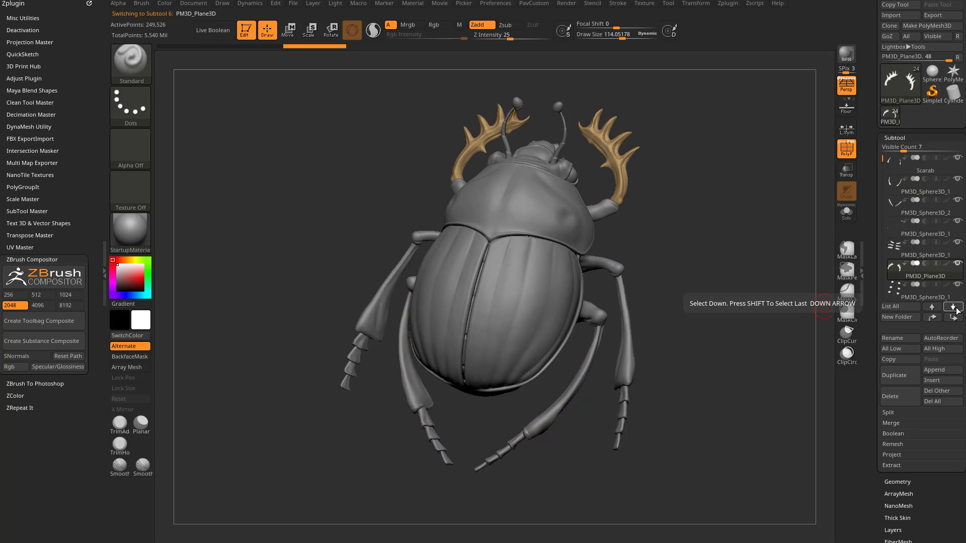
{"action": "left_click", "coordinate": [953, 311]}
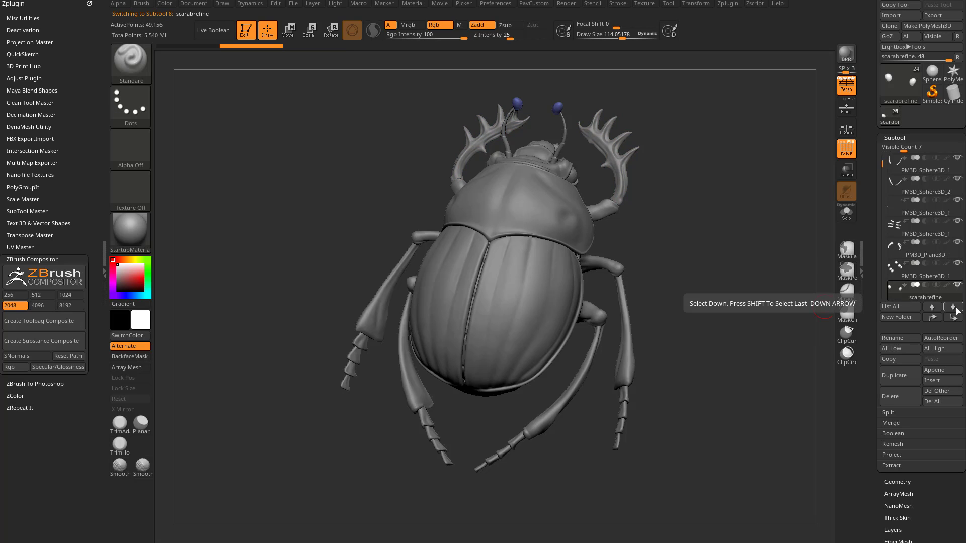
{"action": "left_click", "coordinate": [954, 308]}
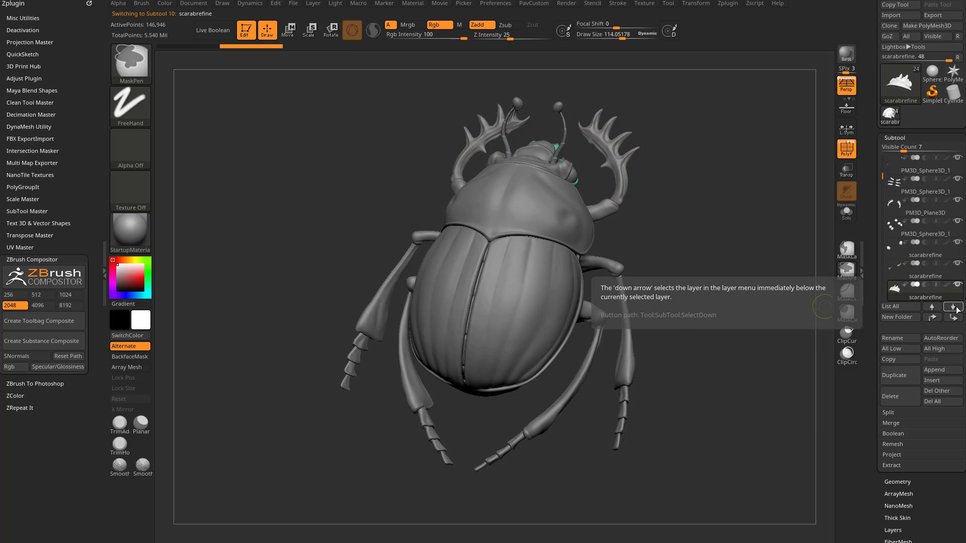
{"action": "left_click", "coordinate": [953, 307]}
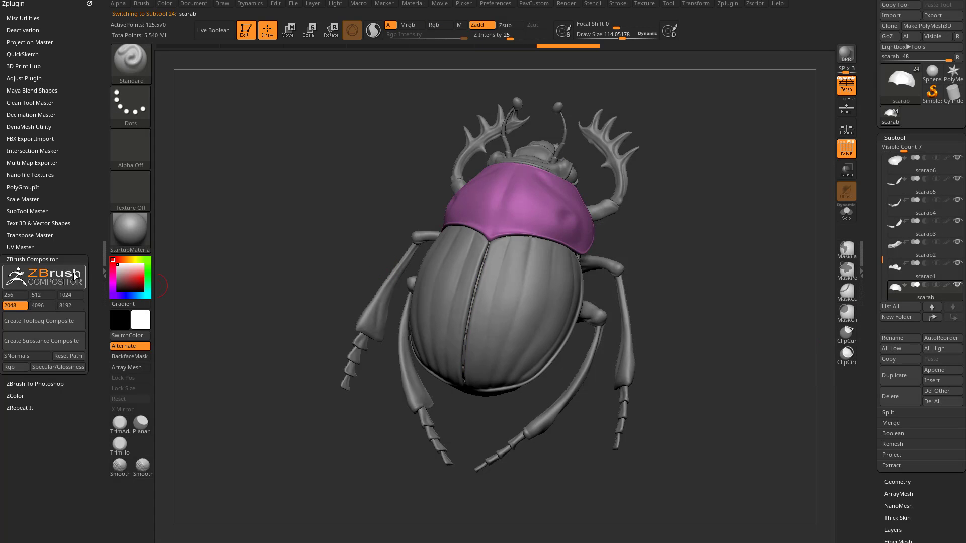
{"action": "left_click", "coordinate": [21, 407]}
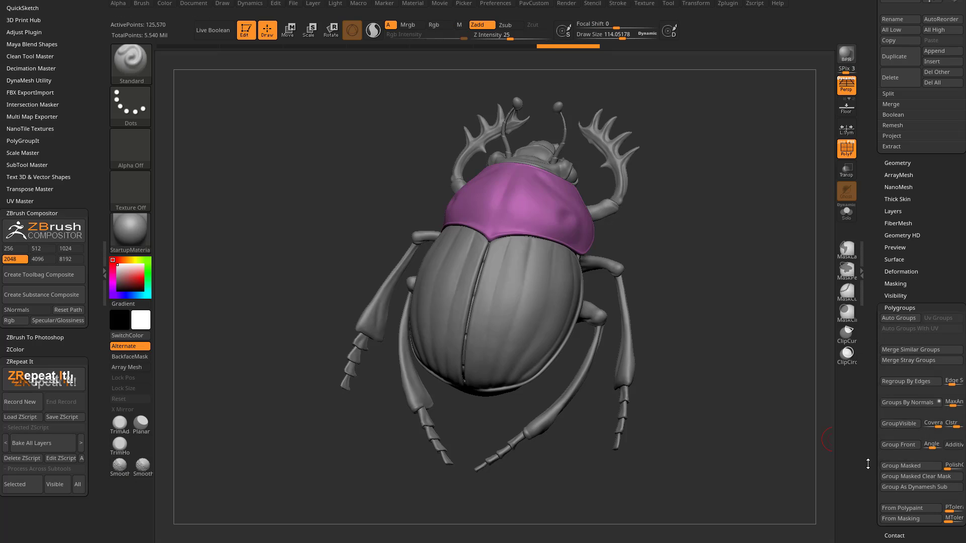
{"action": "mouse_move", "coordinate": [920, 476]}
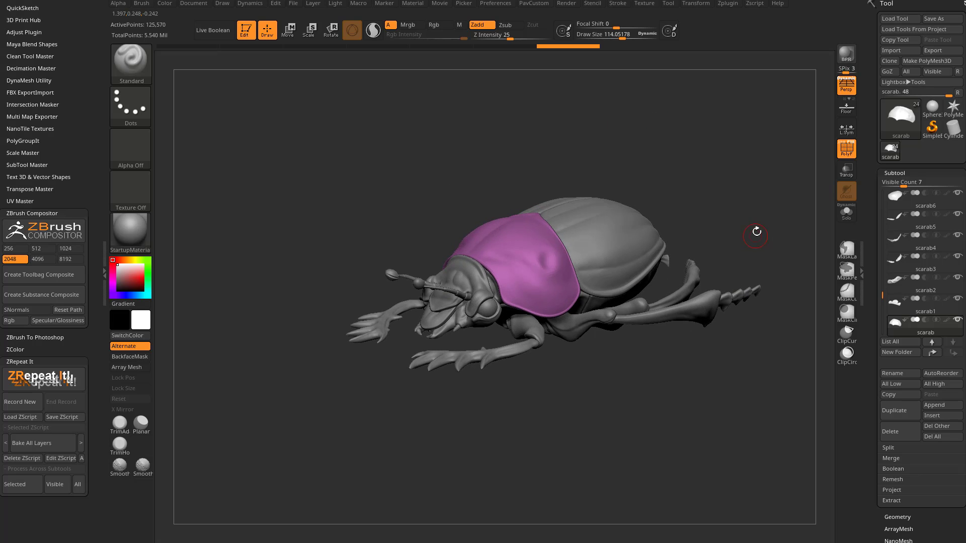
{"action": "left_click", "coordinate": [846, 89]}
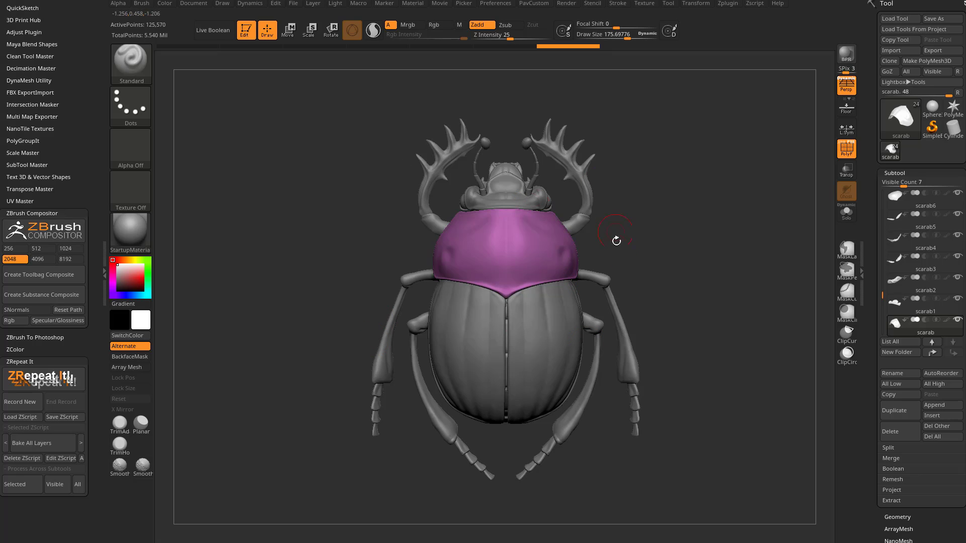
{"action": "left_click", "coordinate": [846, 89]}
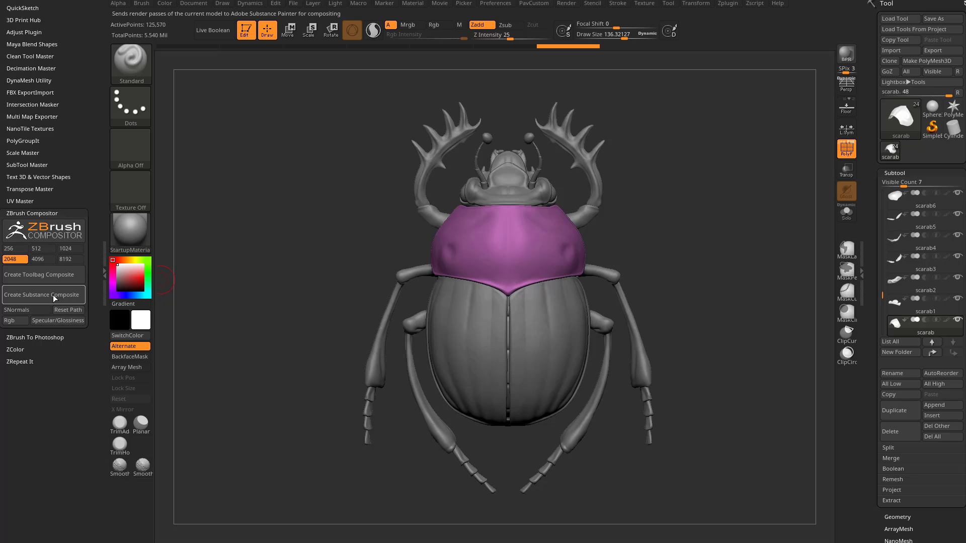
{"action": "left_click", "coordinate": [42, 295]}
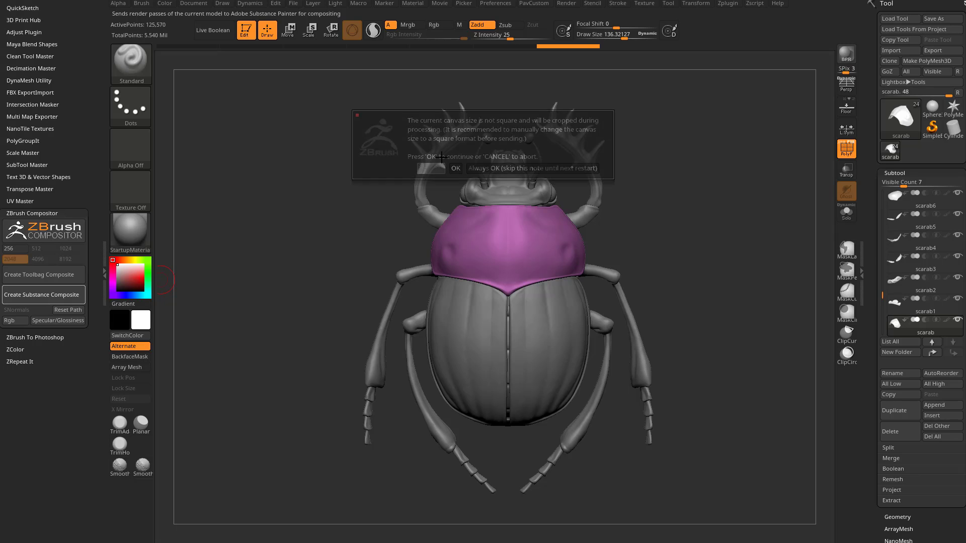
{"action": "left_click", "coordinate": [454, 168]}
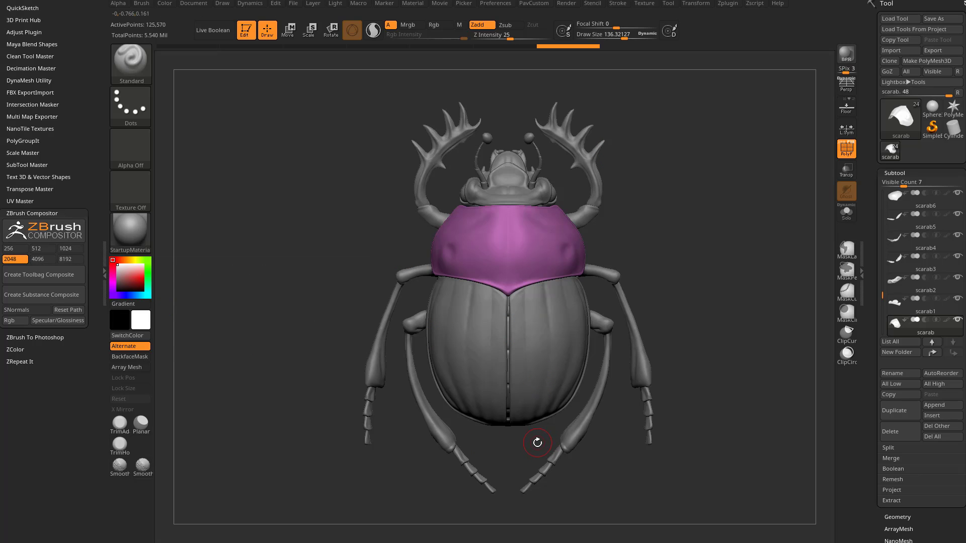
{"action": "mouse_move", "coordinate": [315, 183]}
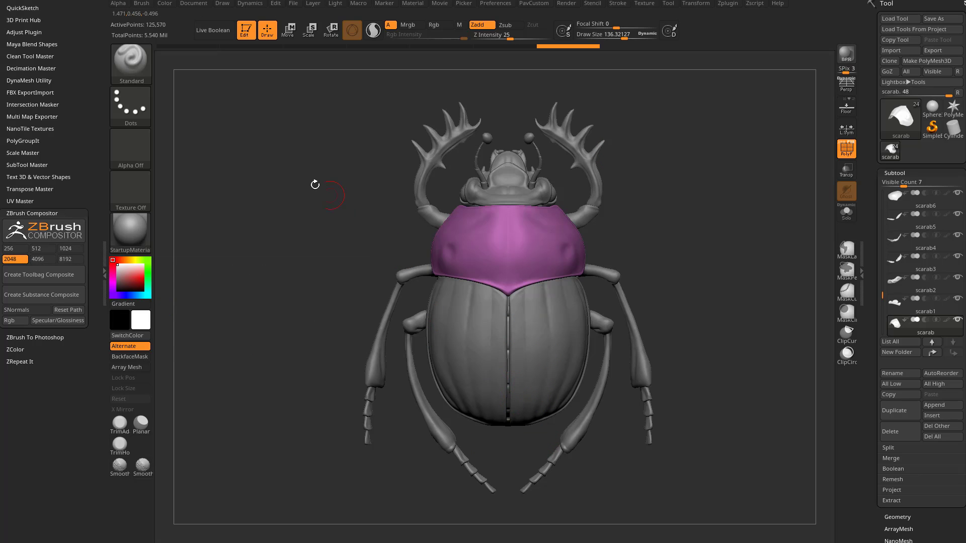
{"action": "left_click", "coordinate": [194, 4]}
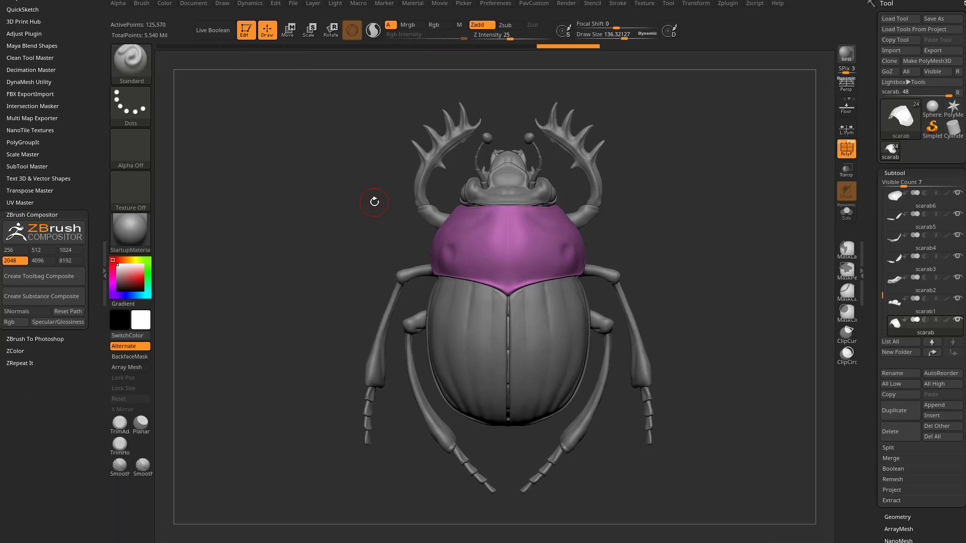
{"action": "mouse_move", "coordinate": [406, 171]}
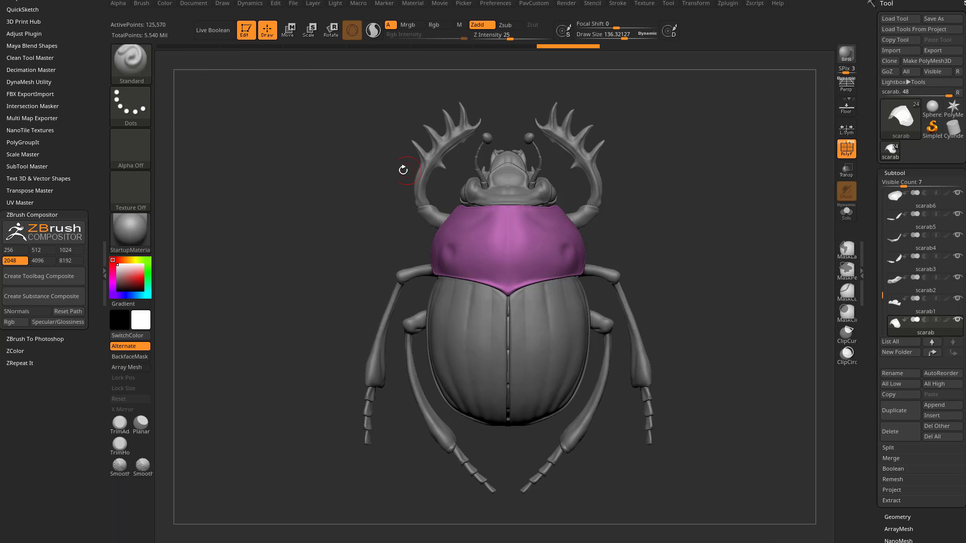
{"action": "left_click", "coordinate": [193, 3]}
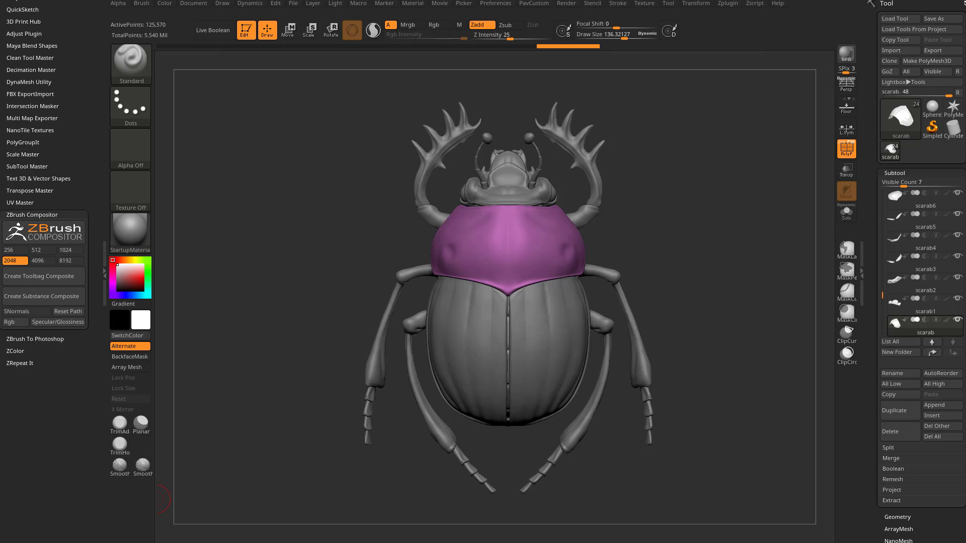
Dock the Document palette and resize the document to 2048 by 2048, confirming Yes
{"action": "left_click", "coordinate": [193, 3]}
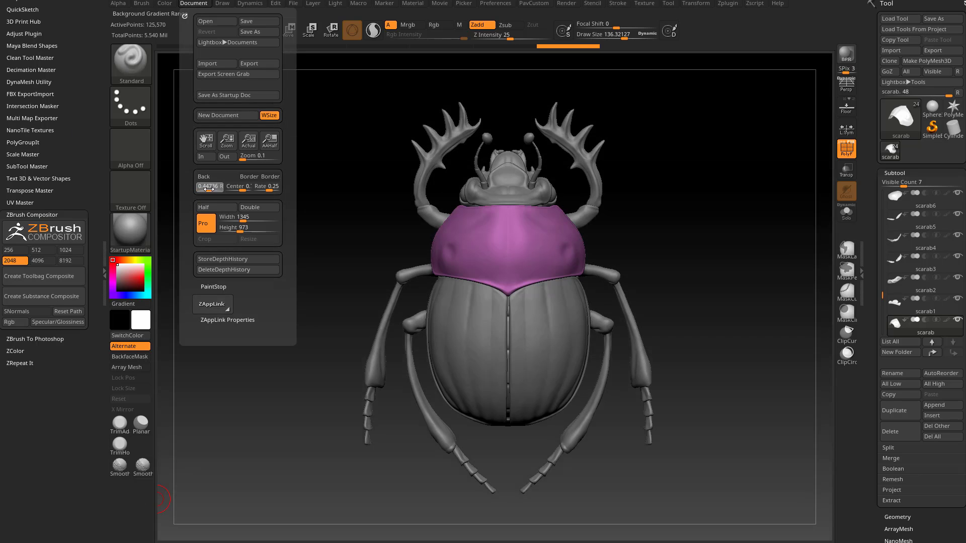
{"action": "left_click", "coordinate": [209, 186]}
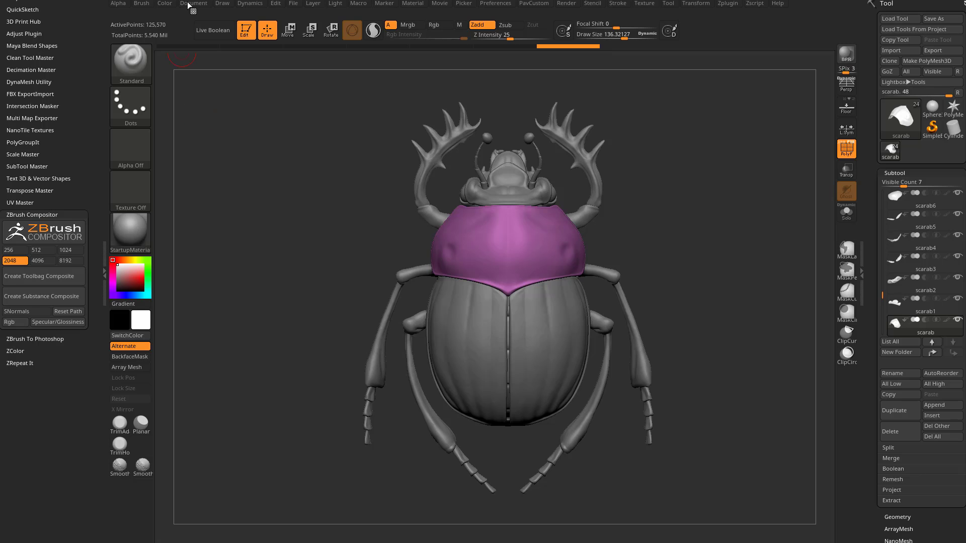
{"action": "left_click", "coordinate": [193, 4]}
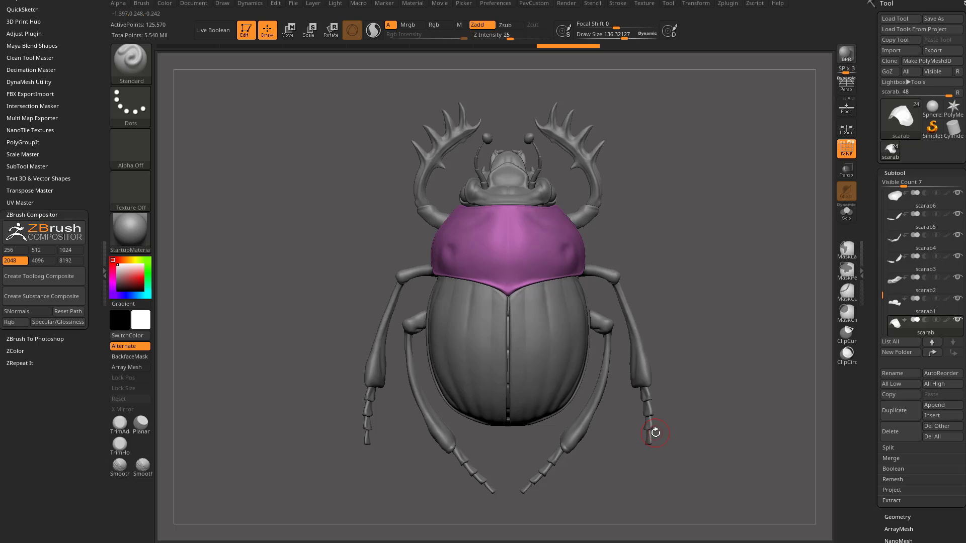
{"action": "left_click", "coordinate": [193, 3]}
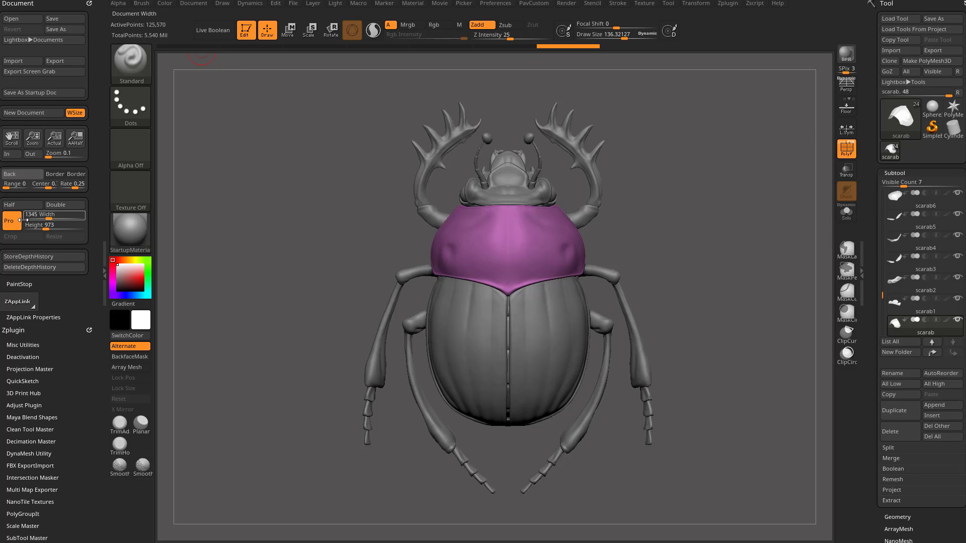
{"action": "mouse_move", "coordinate": [11, 220]}
{"action": "type", "text": "2048"}
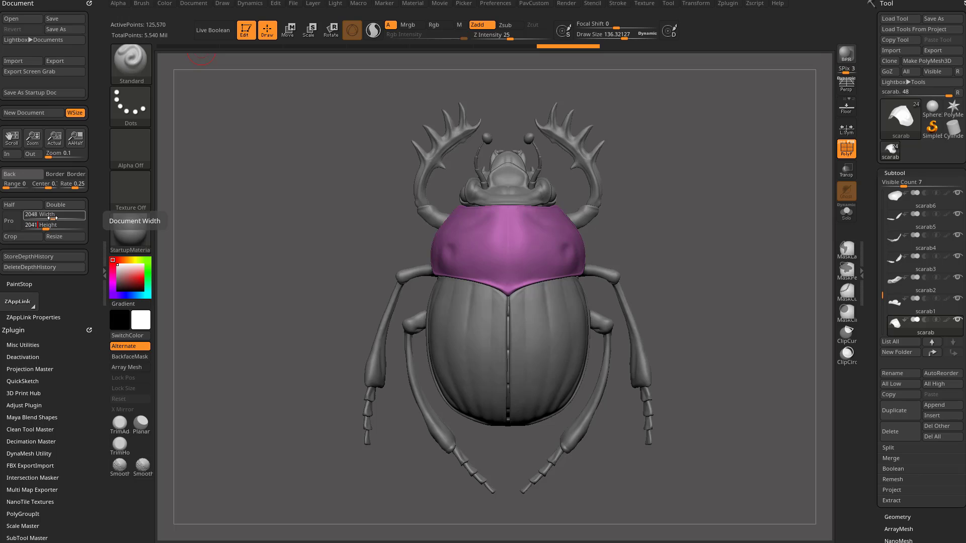
{"action": "left_click", "coordinate": [53, 236]}
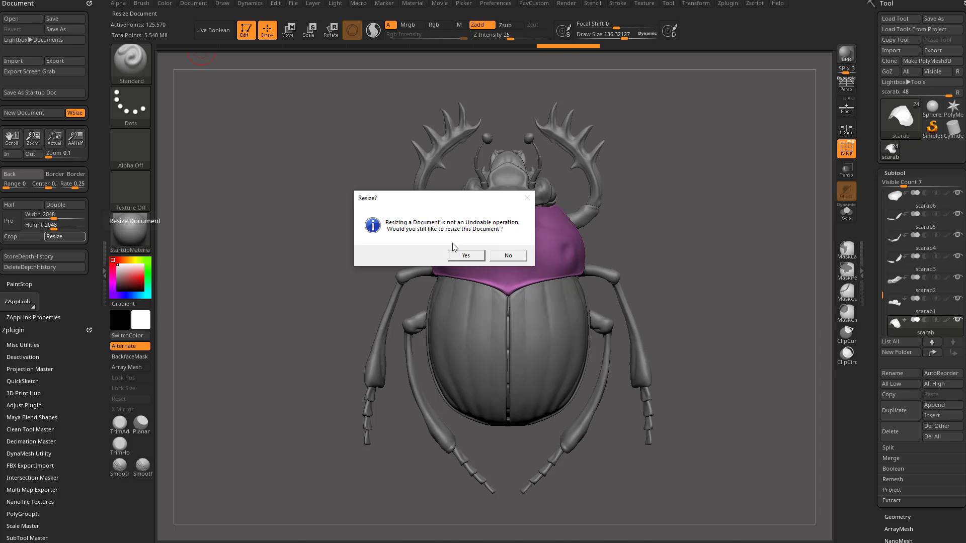
{"action": "left_click", "coordinate": [466, 254]}
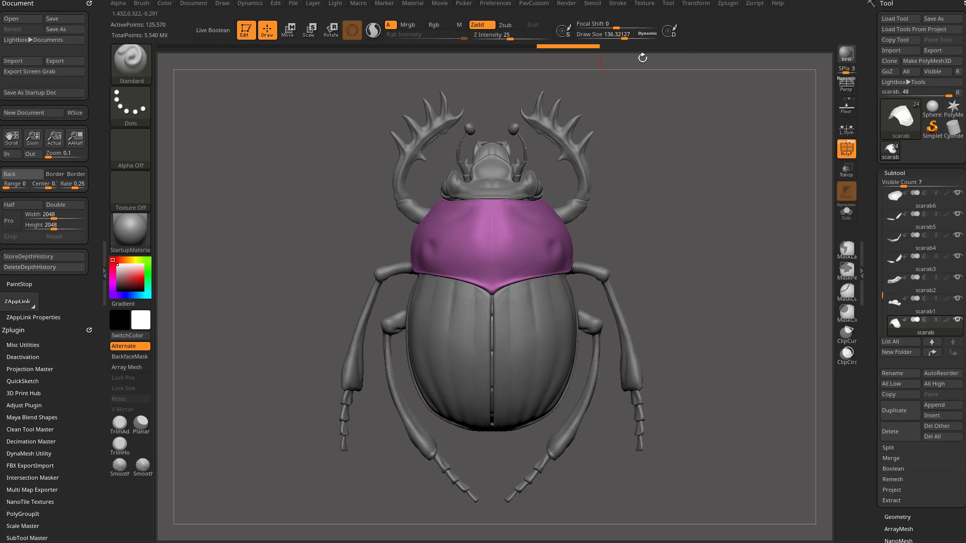
{"action": "mouse_move", "coordinate": [773, 424]}
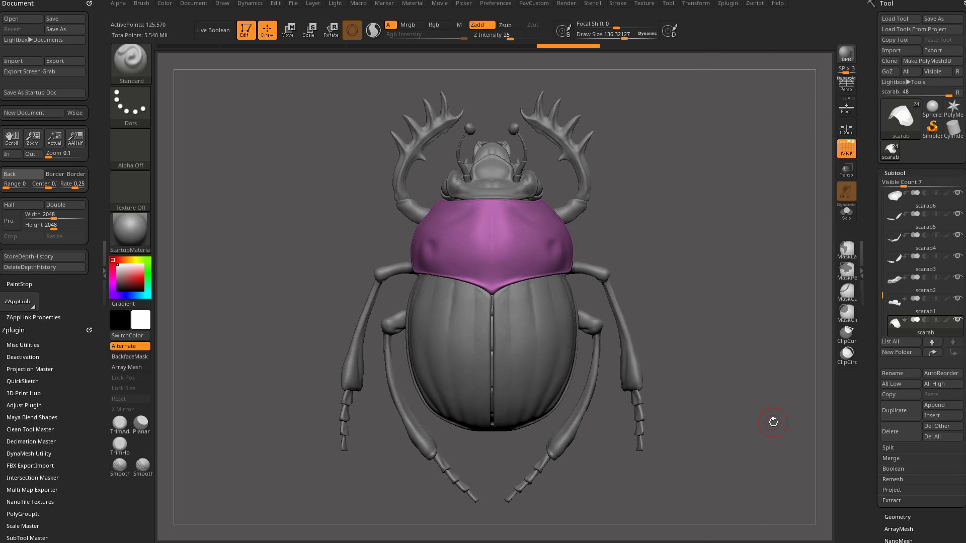
Fit the whole square canvas in view with the scarab framed
{"action": "left_click", "coordinate": [32, 138]}
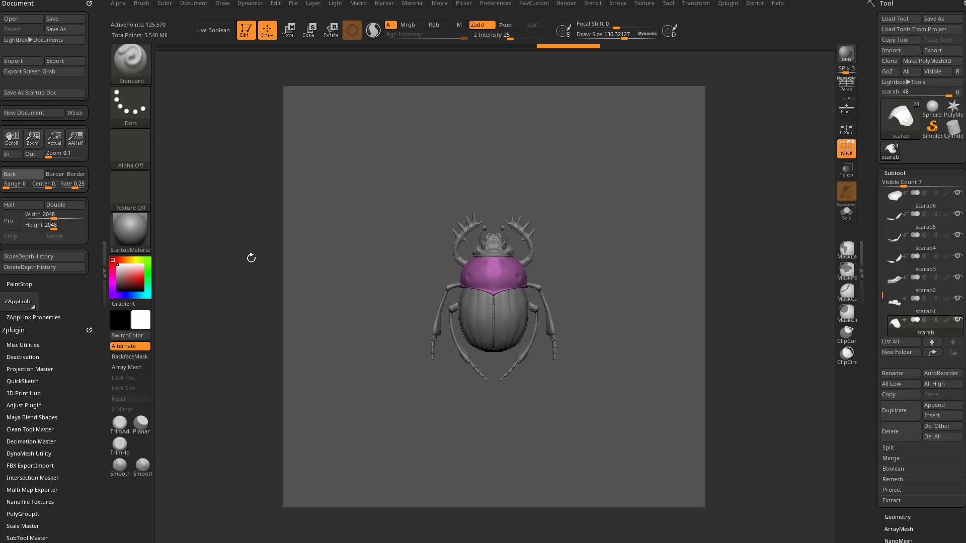
{"action": "mouse_move", "coordinate": [636, 257]}
{"action": "type", "text": "800 "}
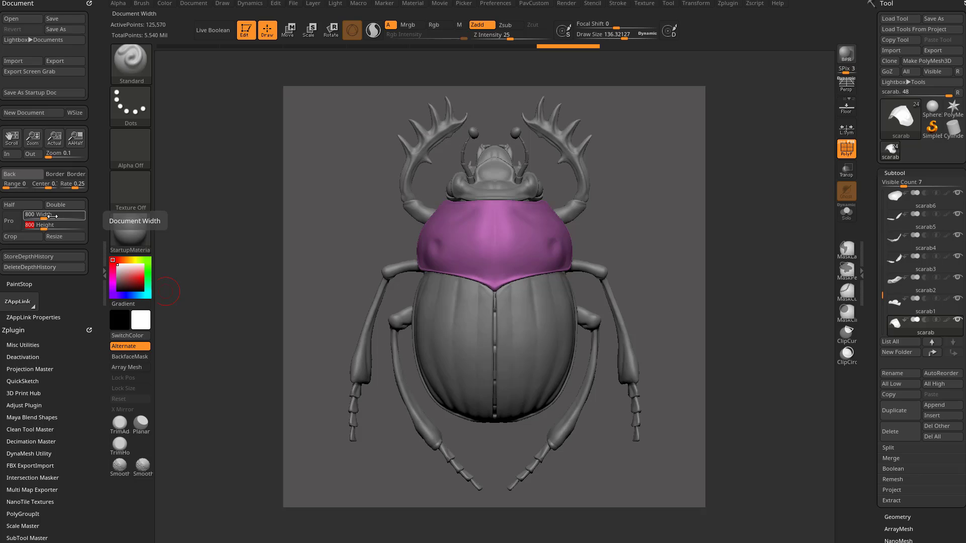
Resize the document to 800 by 800 and confirm, clearing the canvas
{"action": "left_click", "coordinate": [63, 236]}
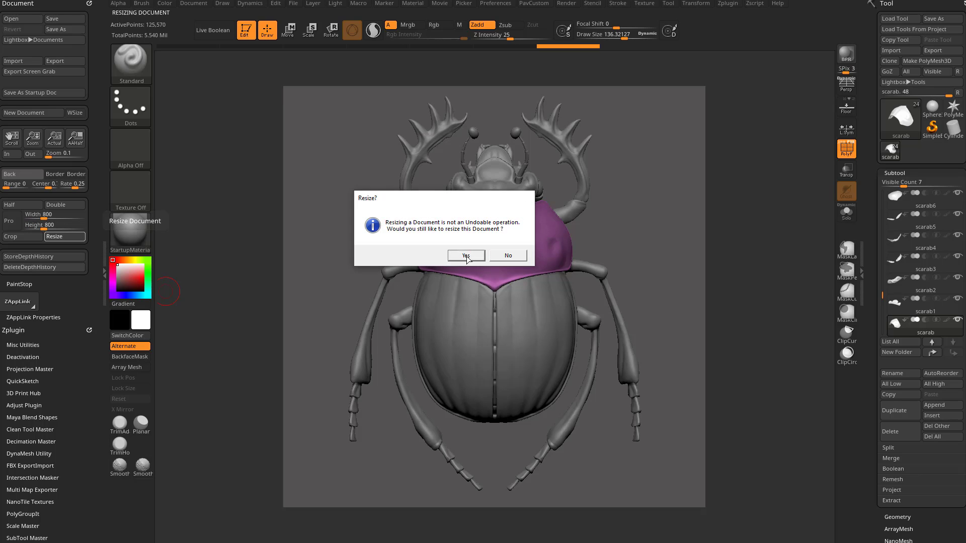
{"action": "left_click", "coordinate": [466, 255]}
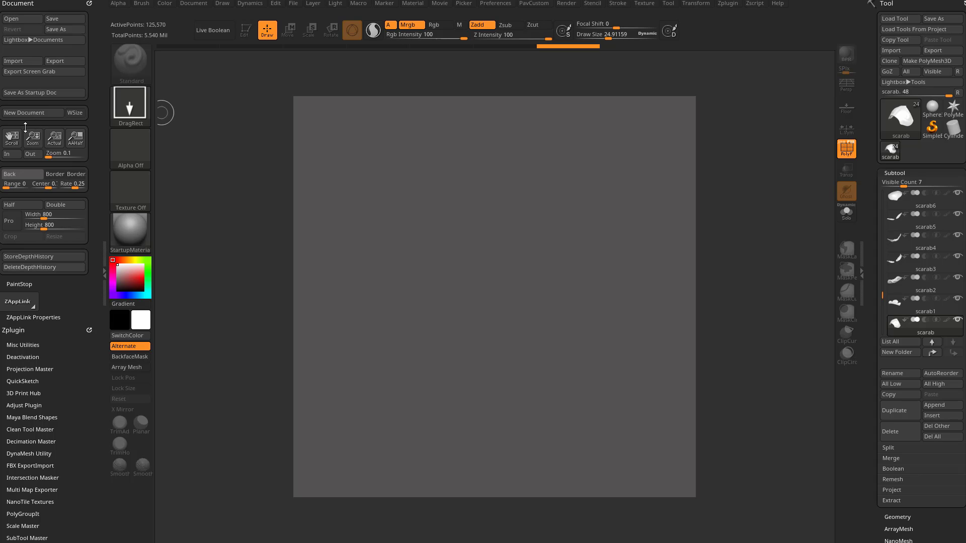
{"action": "mouse_move", "coordinate": [416, 237]}
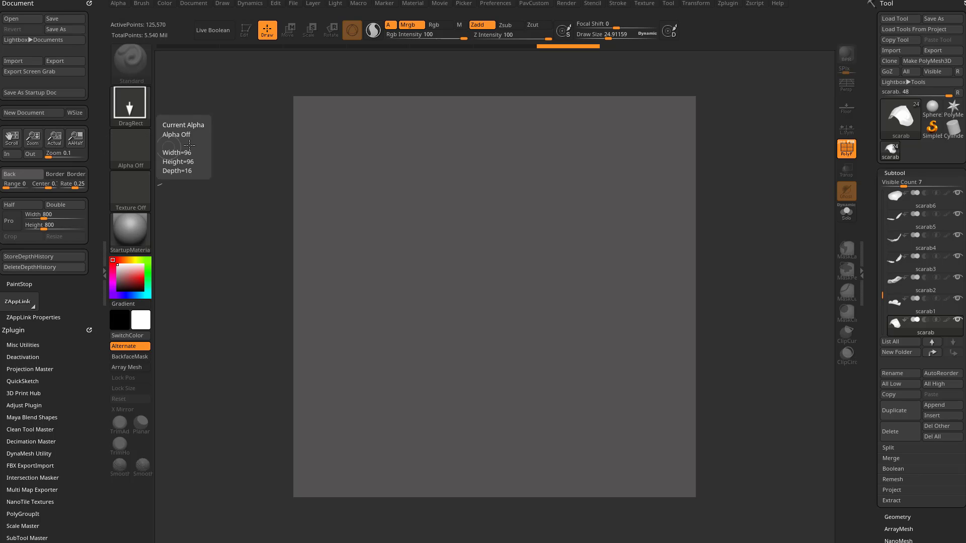
{"action": "mouse_move", "coordinate": [531, 278]}
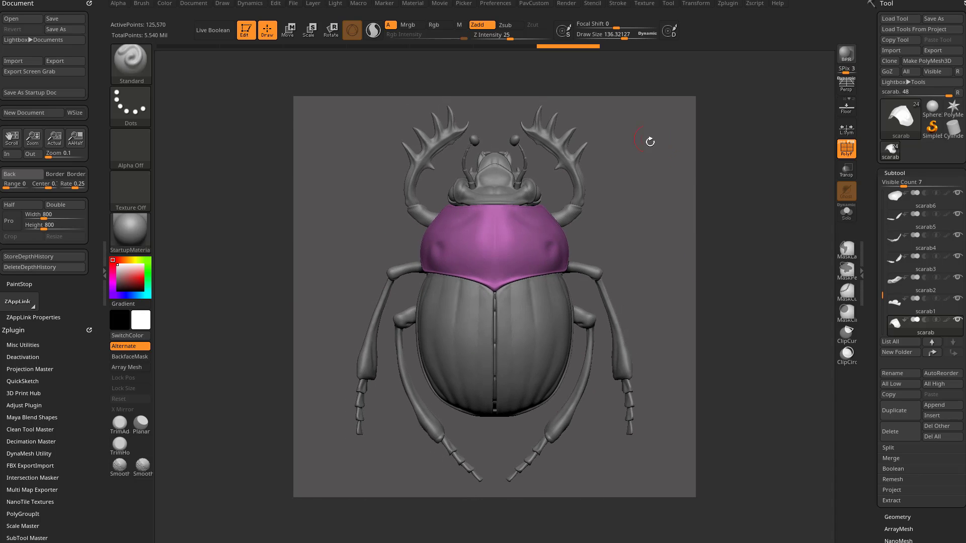
{"action": "mouse_move", "coordinate": [772, 309]}
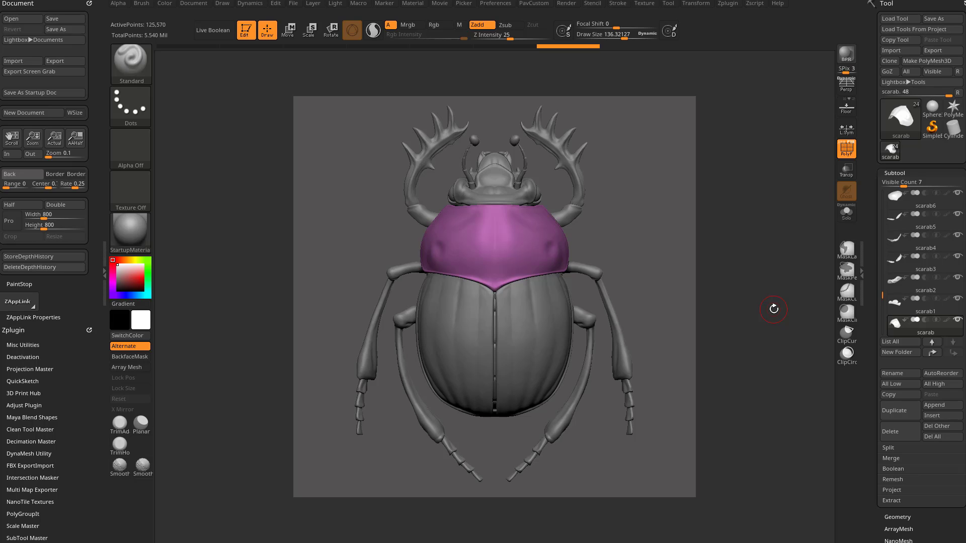
{"action": "mouse_move", "coordinate": [685, 206]}
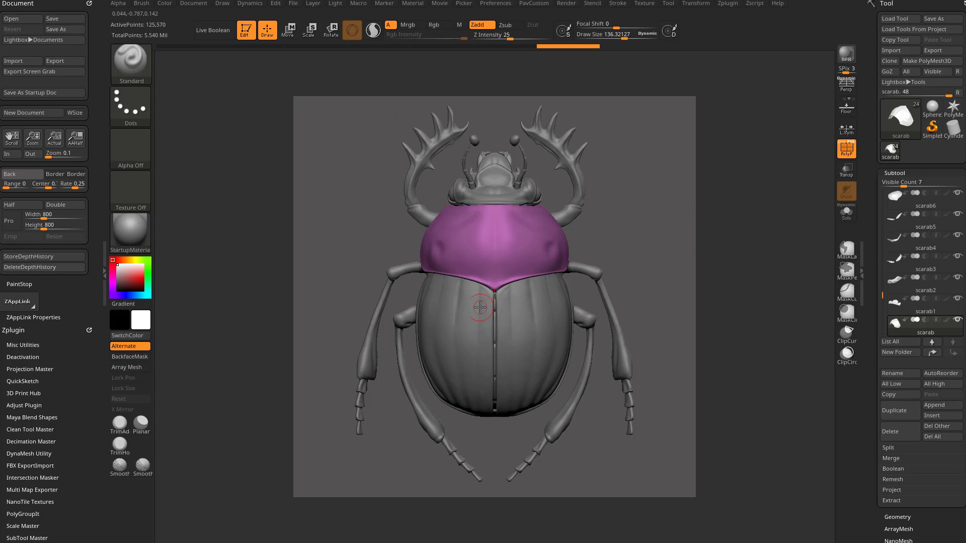
{"action": "mouse_move", "coordinate": [407, 24]}
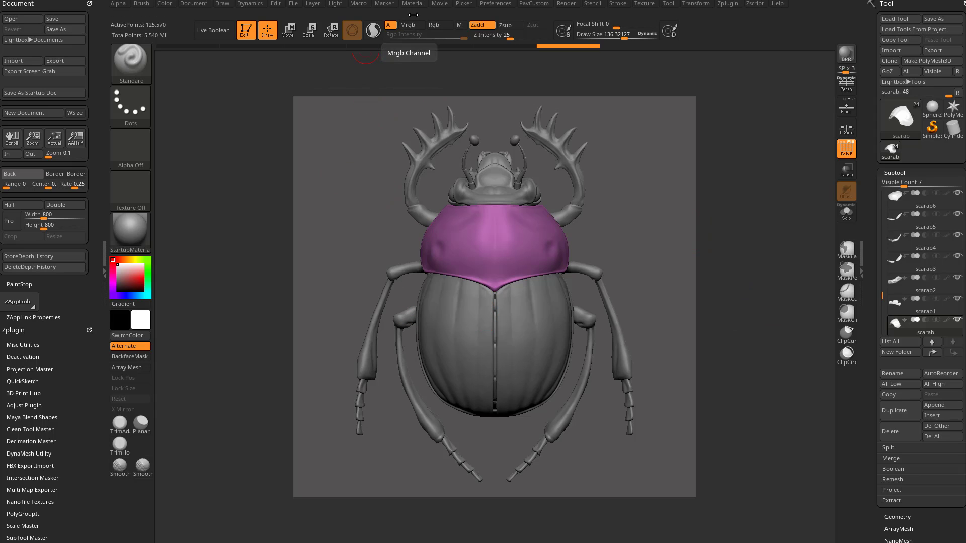
Remove the Camera track in the Movie settings so the timeline bar disappears
{"action": "left_click", "coordinate": [439, 3]}
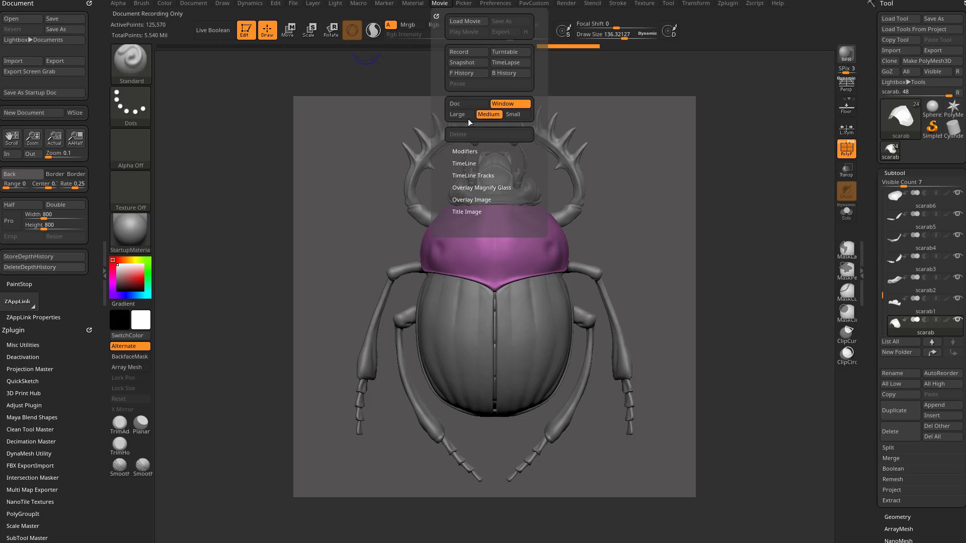
{"action": "left_click", "coordinate": [464, 164]}
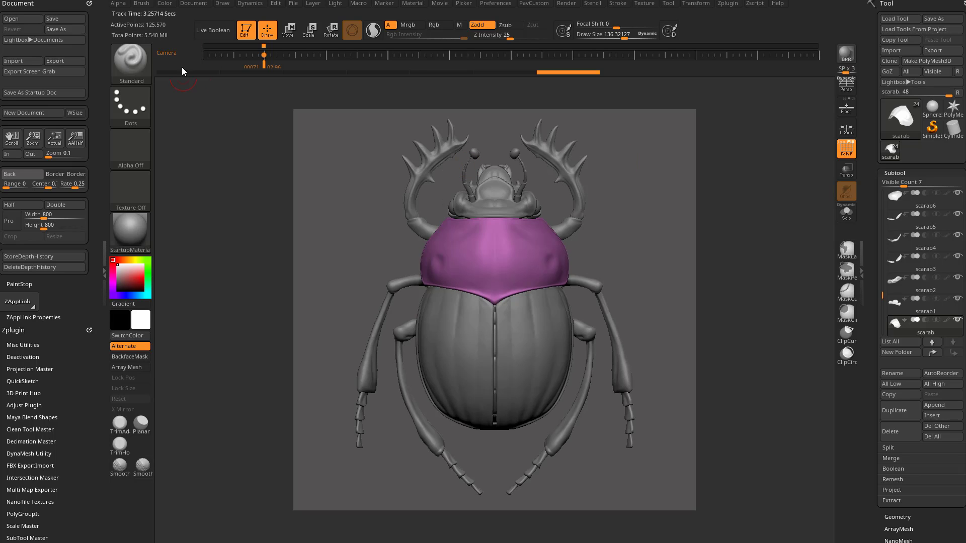
{"action": "mouse_move", "coordinate": [400, 237]}
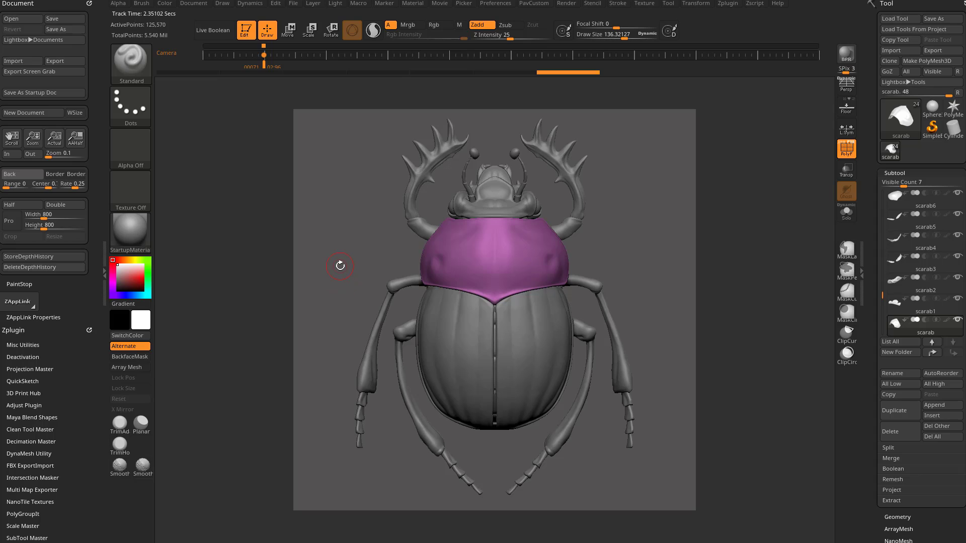
{"action": "mouse_move", "coordinate": [190, 164]}
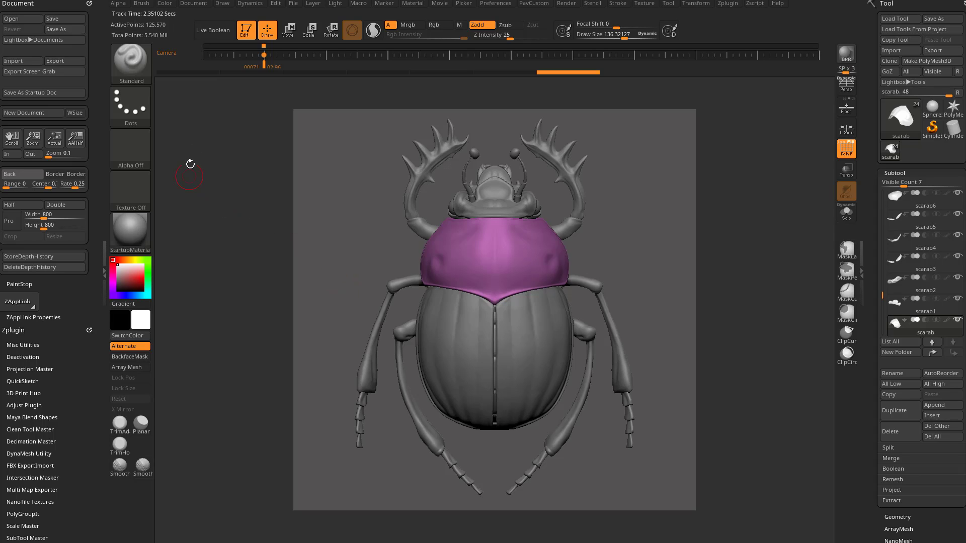
{"action": "left_click", "coordinate": [193, 3]}
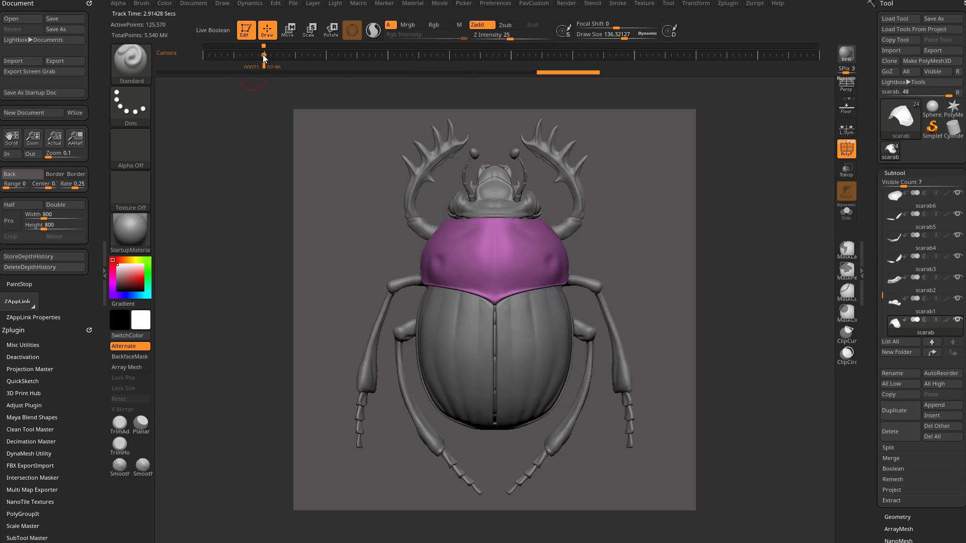
{"action": "mouse_move", "coordinate": [463, 48]}
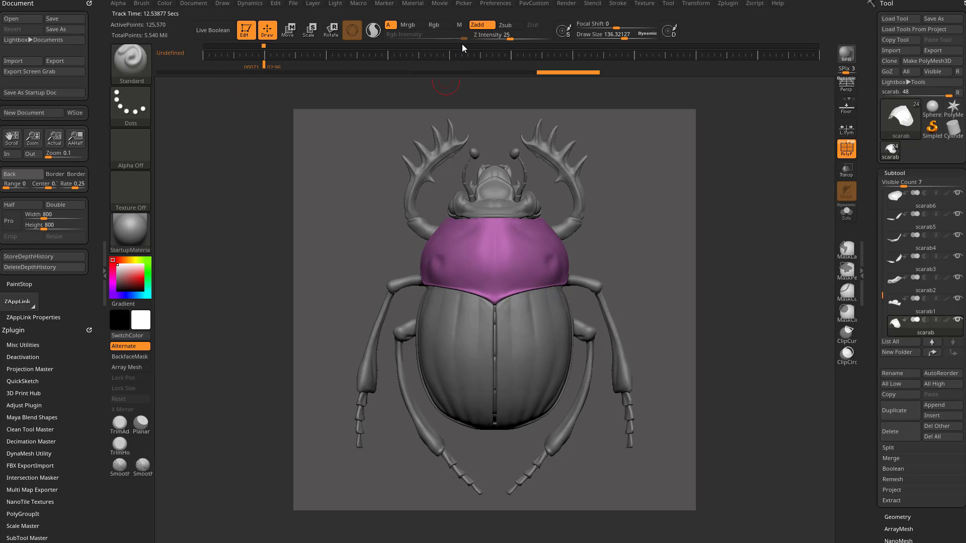
{"action": "mouse_move", "coordinate": [462, 31]}
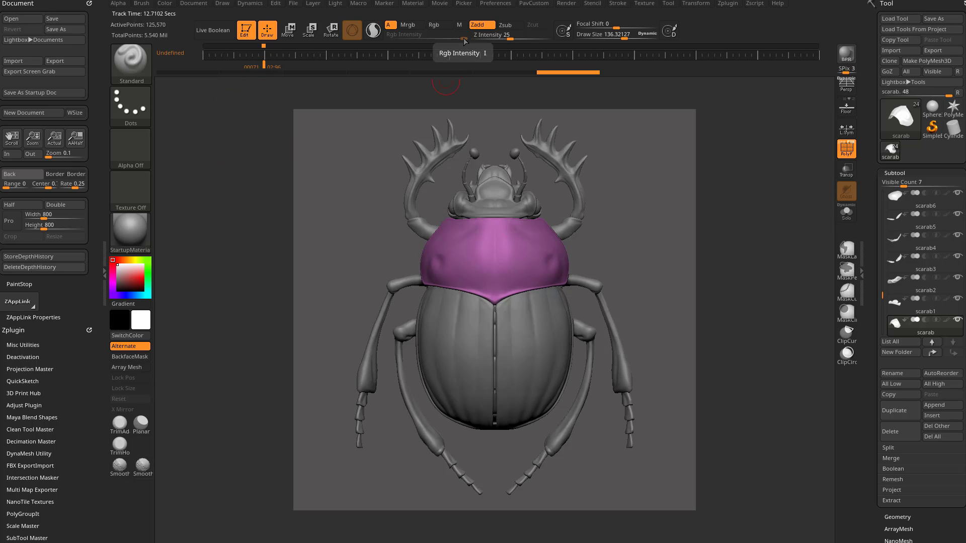
{"action": "left_click", "coordinate": [440, 3]}
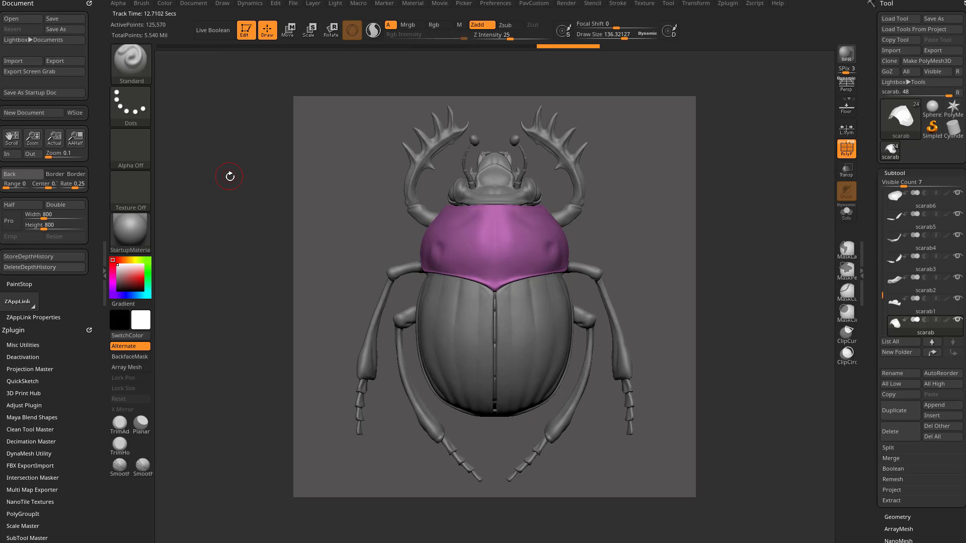
{"action": "mouse_move", "coordinate": [36, 310]}
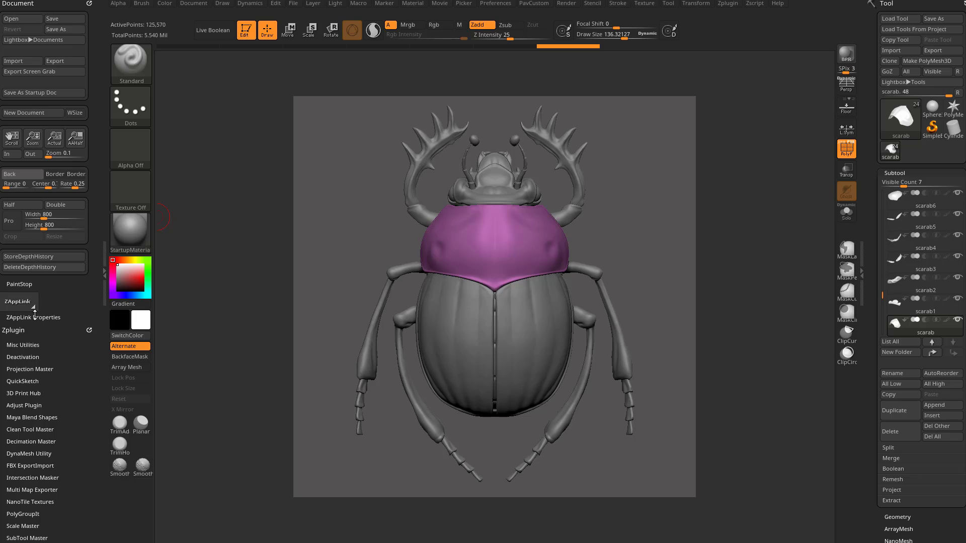
Expand ZAppLink Properties to reveal the Front/Back/Cust and Save Views buttons
{"action": "left_click", "coordinate": [18, 301]}
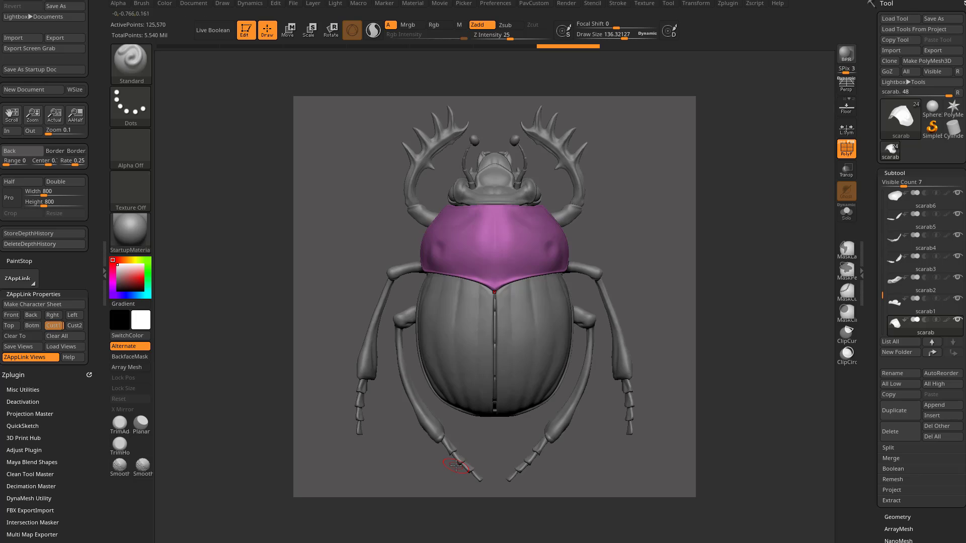
{"action": "left_click", "coordinate": [223, 4]}
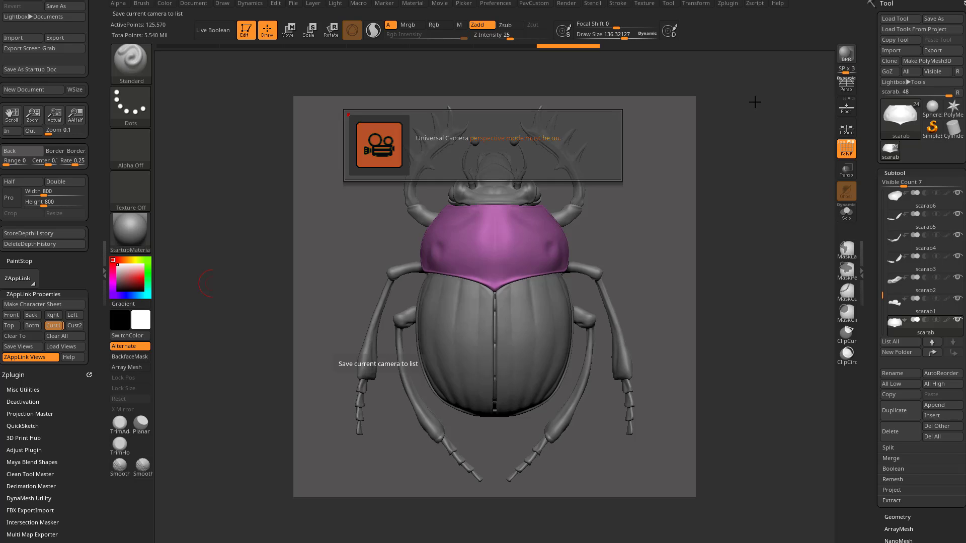
Store the current top-down camera in the Draw palette and name it TopOrtho
{"action": "left_click", "coordinate": [193, 3]}
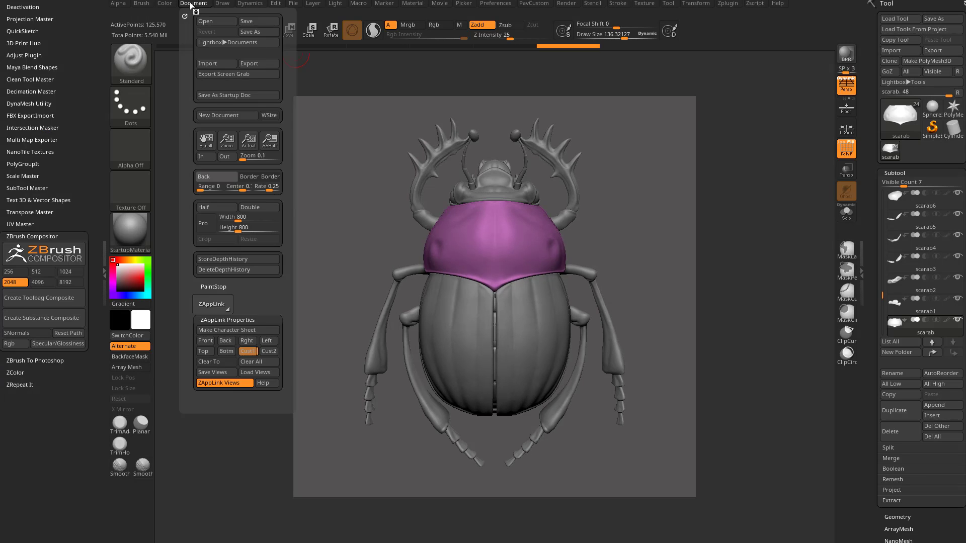
{"action": "left_click", "coordinate": [223, 3]}
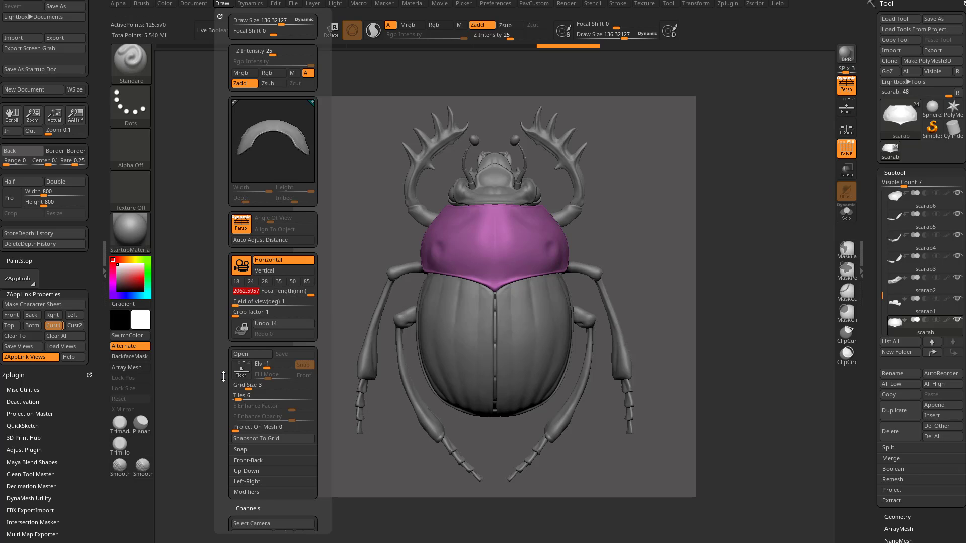
{"action": "left_click", "coordinate": [253, 467]}
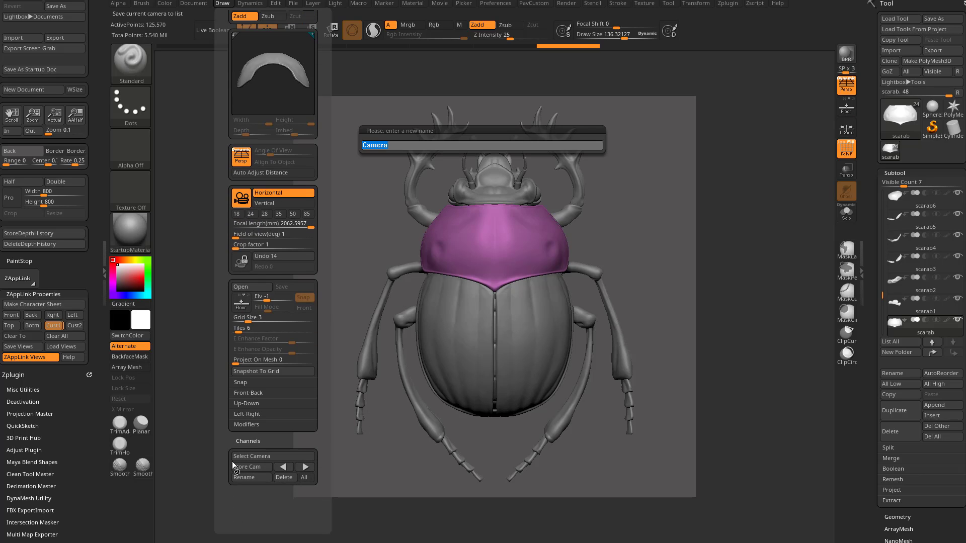
{"action": "type", "text": "TopOrtho"}
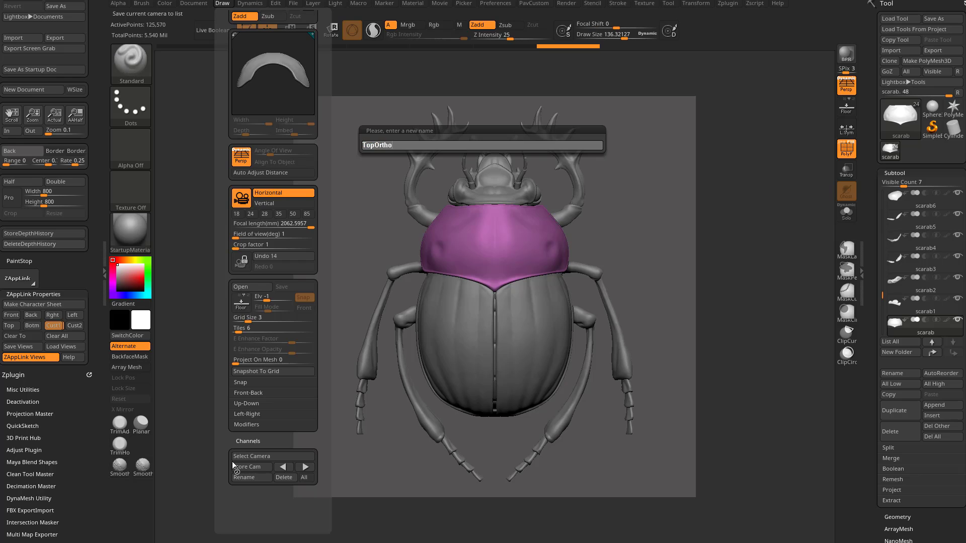
{"action": "key", "text": "Return"}
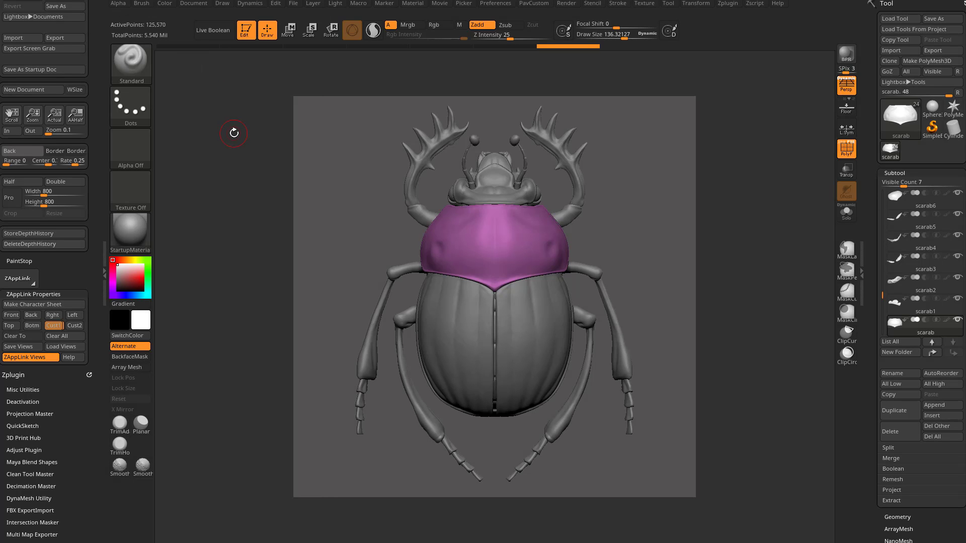
{"action": "left_click", "coordinate": [294, 3]}
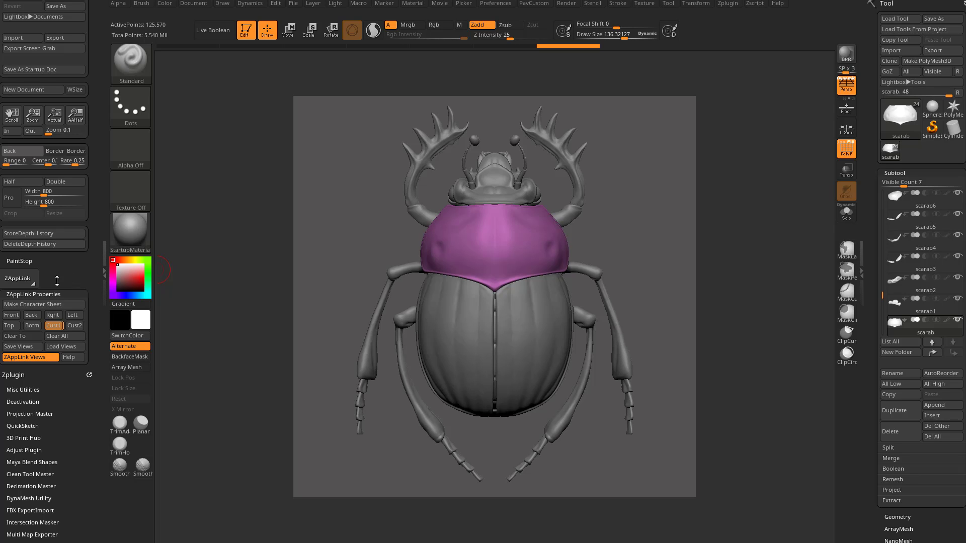
Save the ZAppLink views as scarab.vws and check TopOrtho under Select Camera
{"action": "left_click", "coordinate": [22, 346]}
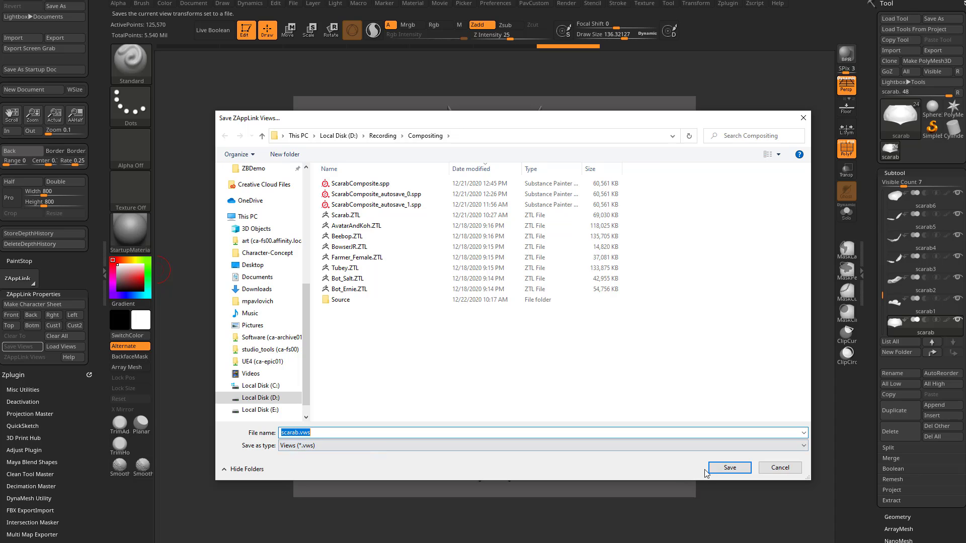
{"action": "left_click", "coordinate": [729, 467]}
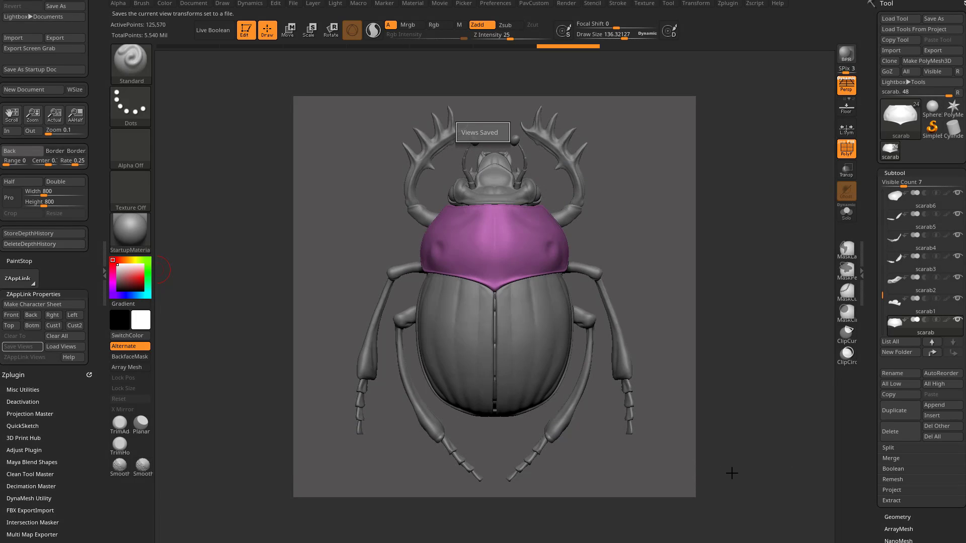
{"action": "left_click", "coordinate": [22, 346]}
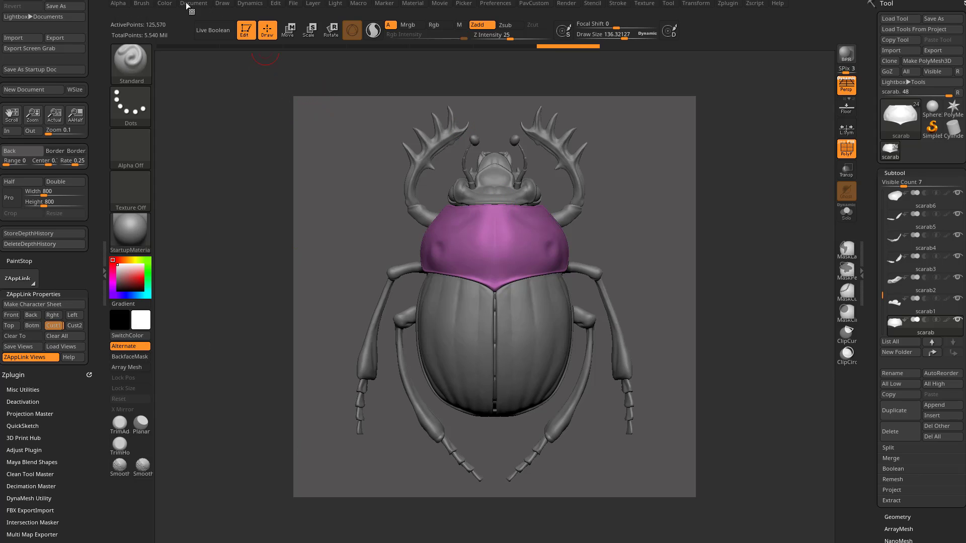
{"action": "left_click", "coordinate": [221, 3]}
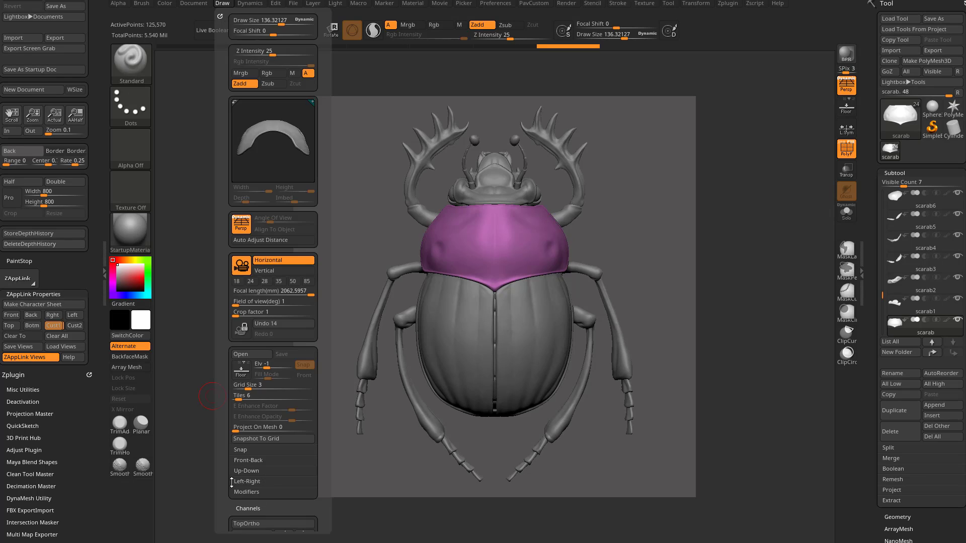
{"action": "left_click", "coordinate": [273, 523]}
{"action": "type", "text": "1000"}
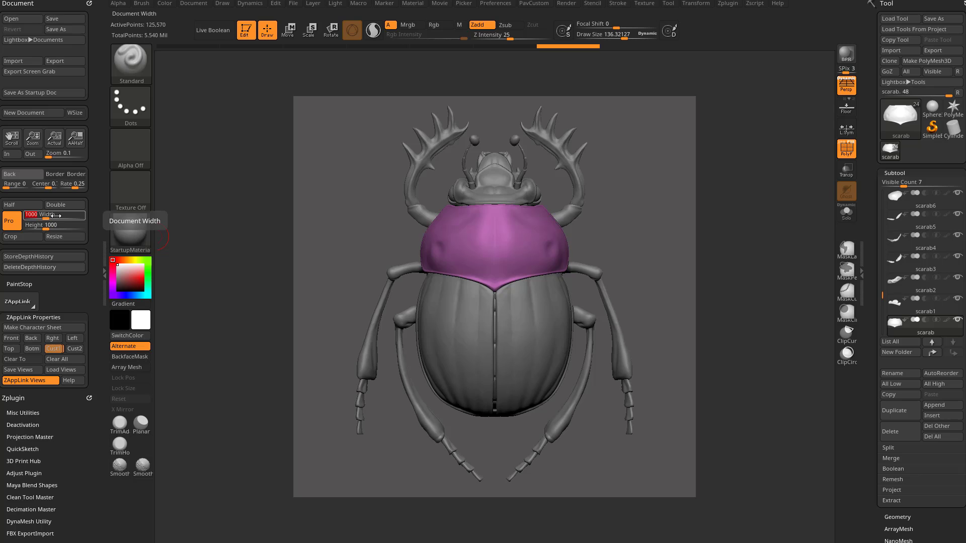
Resize the document to 1000 by 1000, redraw the scarab and restore the TopOrtho camera
{"action": "left_click", "coordinate": [64, 236]}
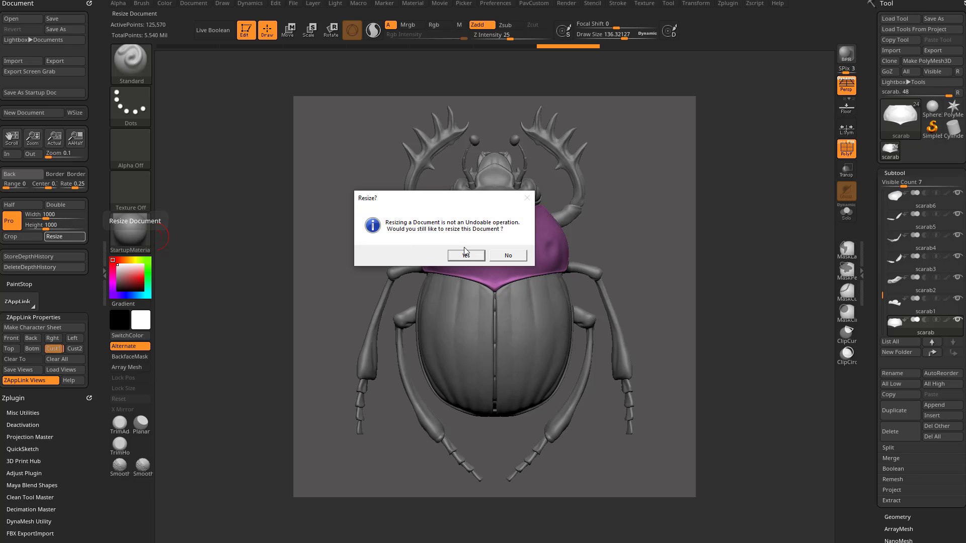
{"action": "left_click", "coordinate": [466, 255]}
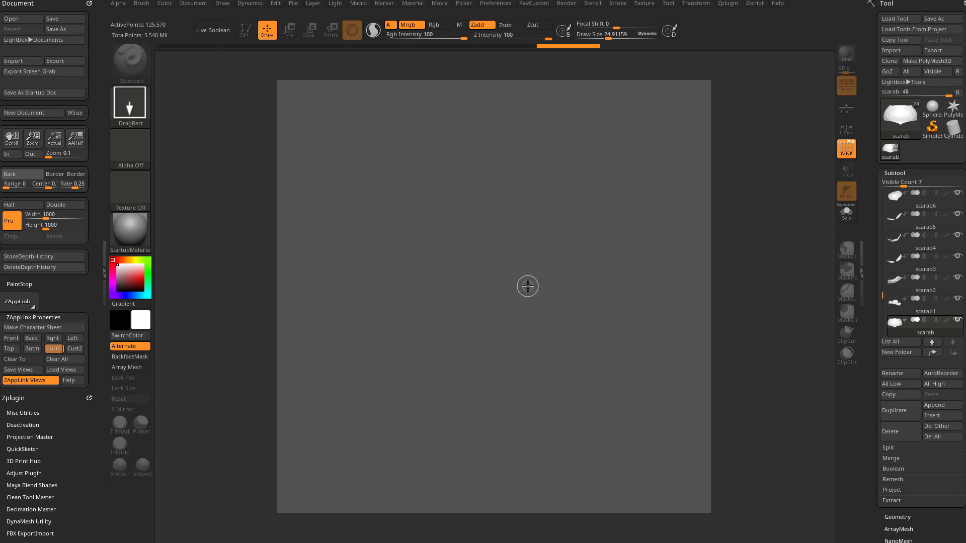
{"action": "left_click", "coordinate": [246, 29]}
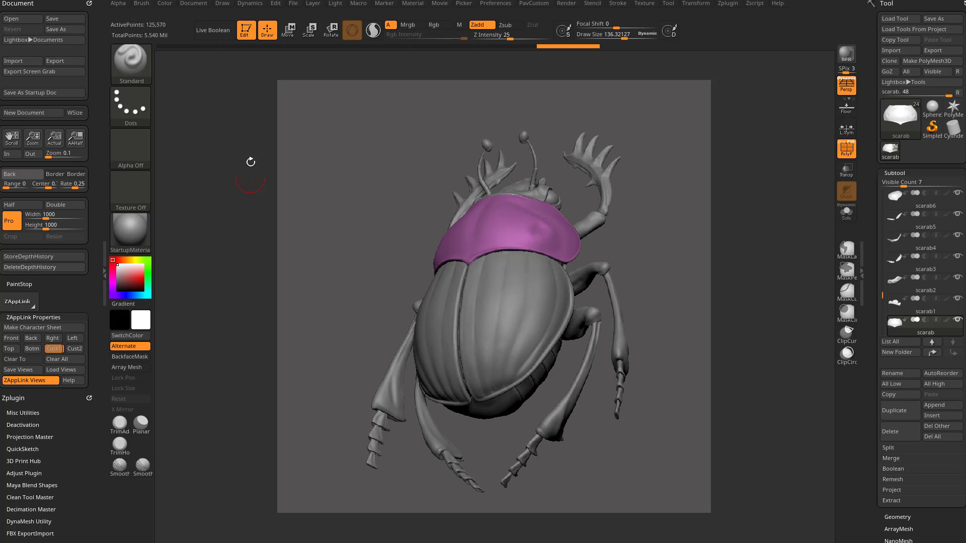
{"action": "left_click", "coordinate": [223, 3]}
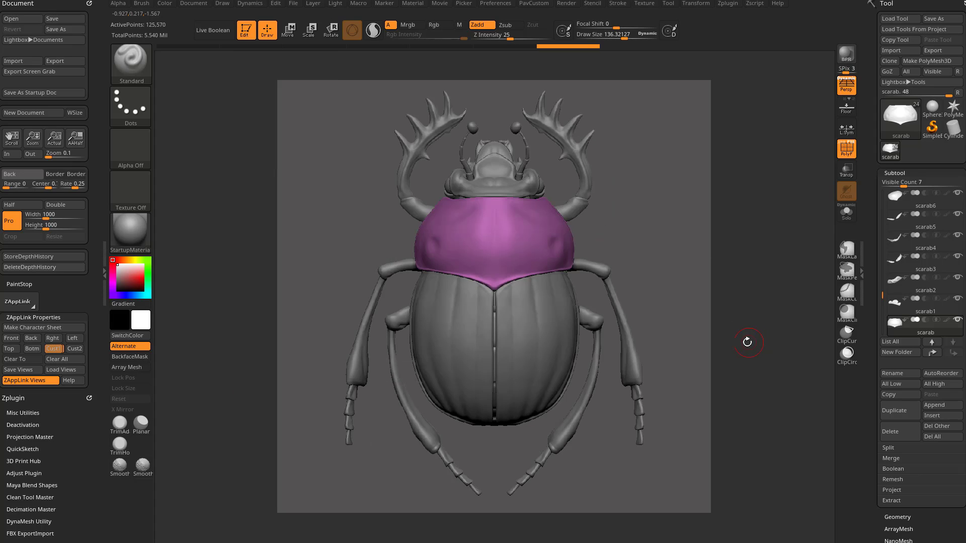
{"action": "mouse_move", "coordinate": [526, 379]}
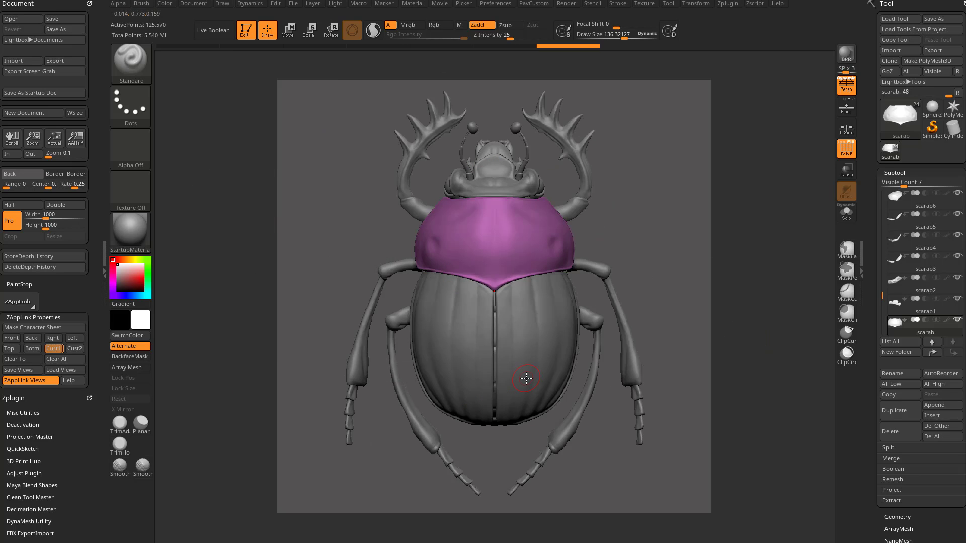